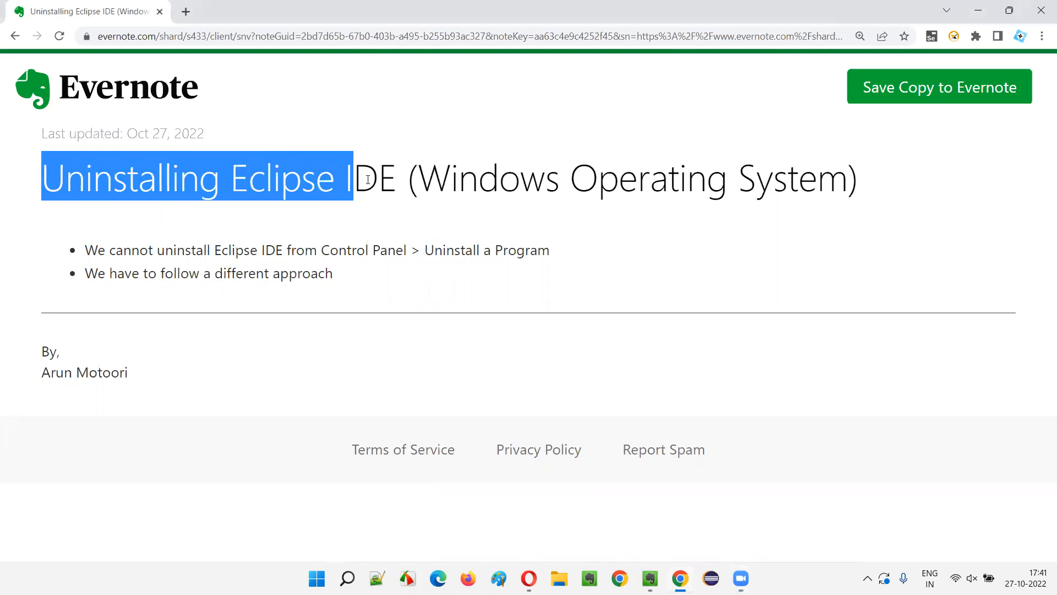
Highlight and then clear the title of the 'Uninstalling Eclipse IDE' note.
left_click_drag(357, 179, 546, 185)
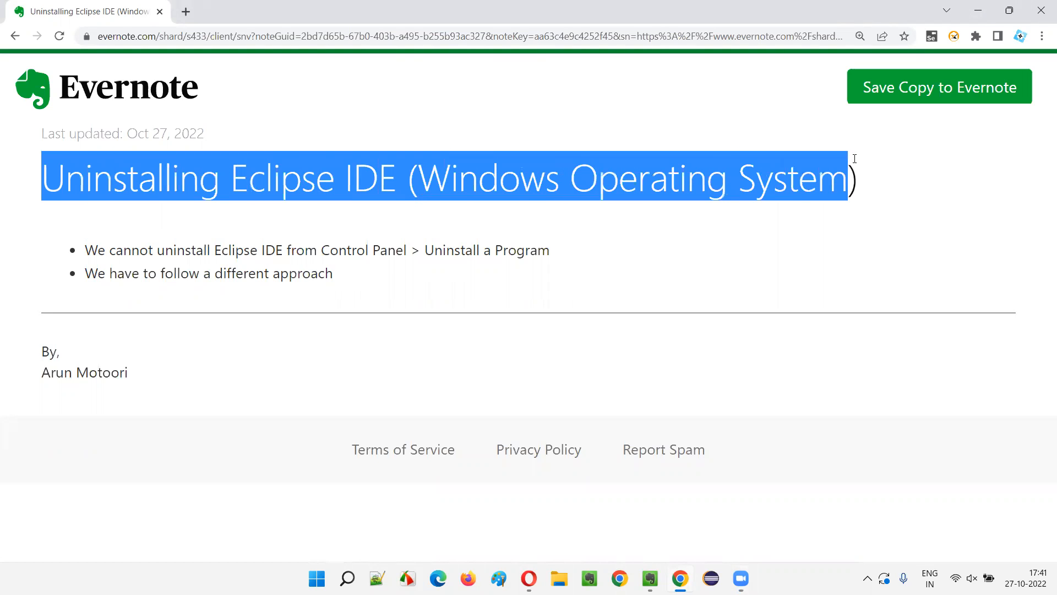
left_click(771, 110)
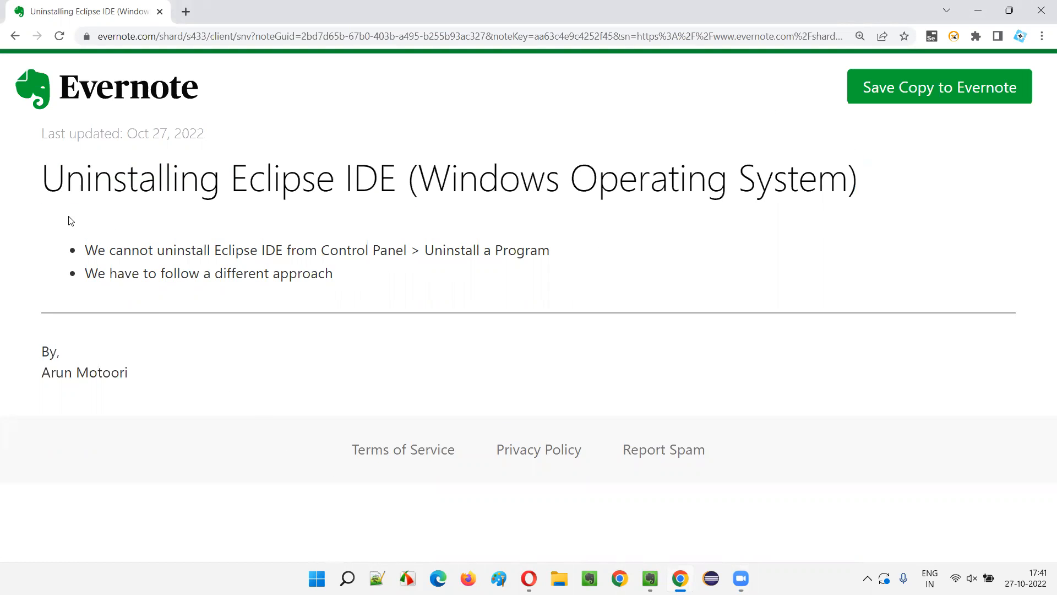
mouse_move(656, 208)
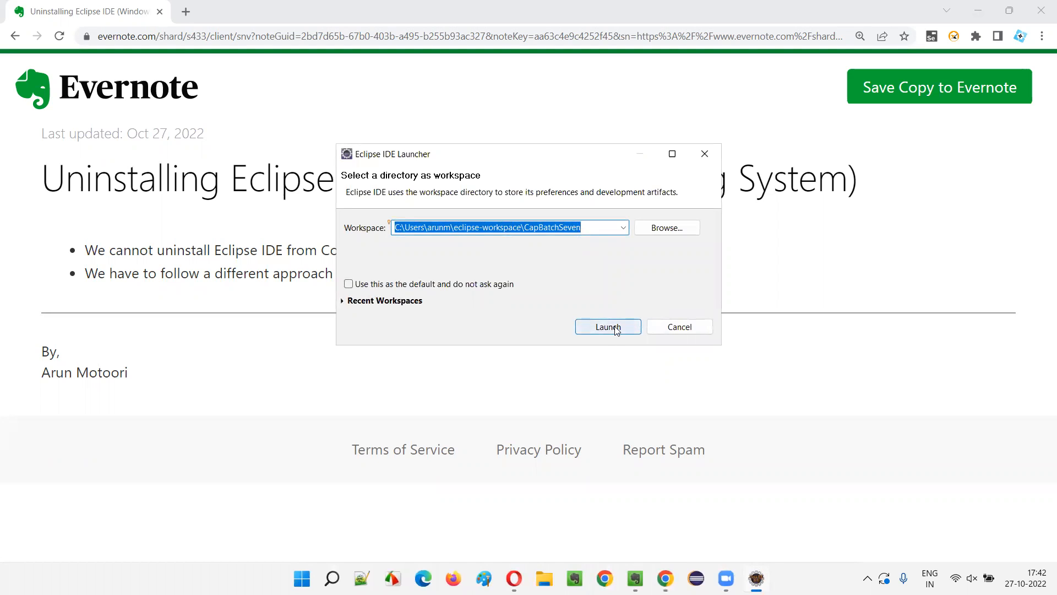
Launch Eclipse with the chosen CapBatchSeven workspace.
left_click(606, 326)
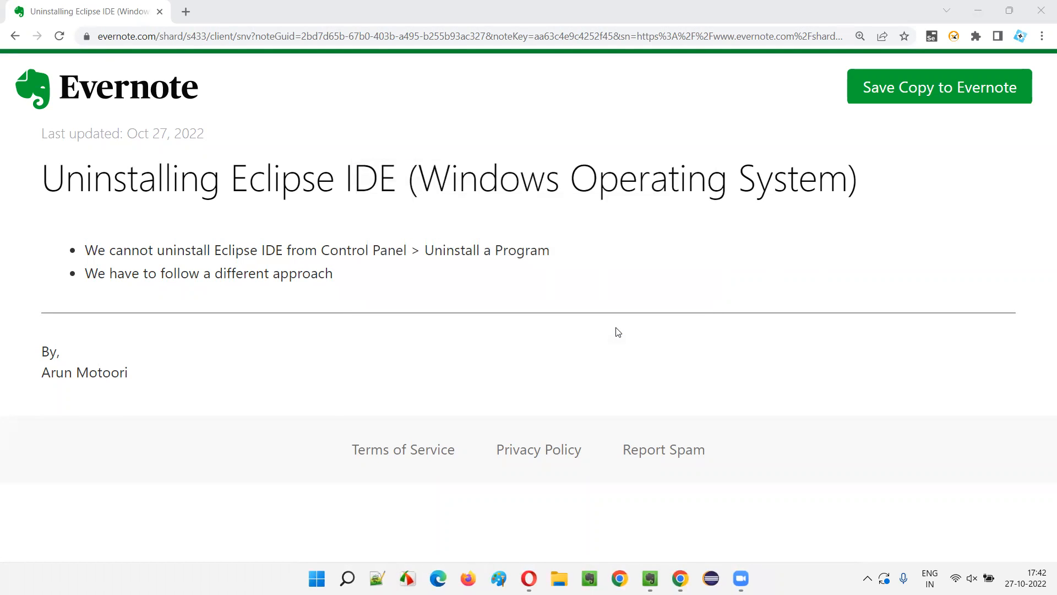
mouse_move(870, 289)
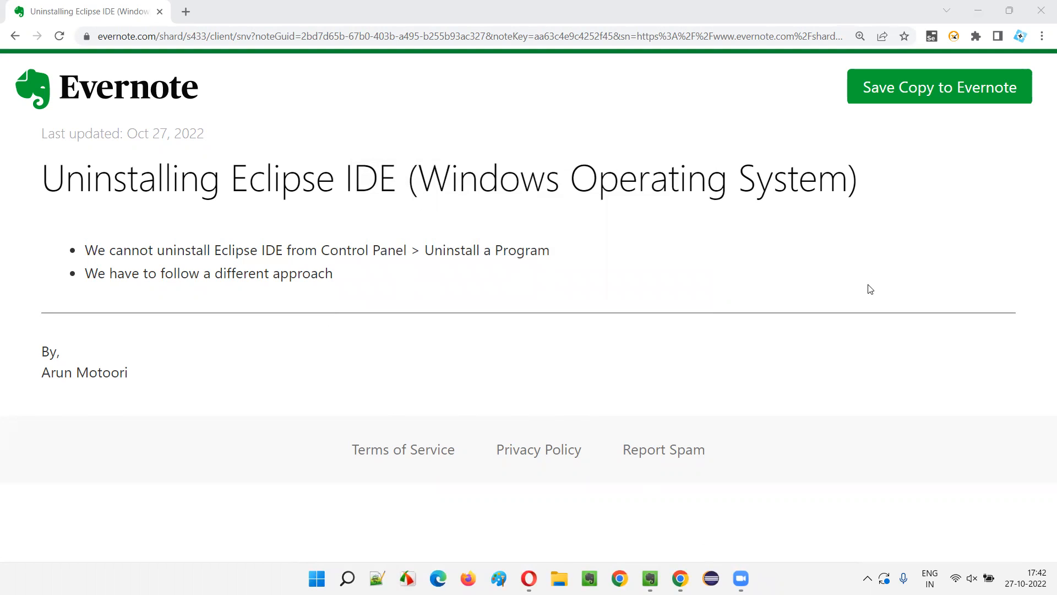
mouse_move(592, 378)
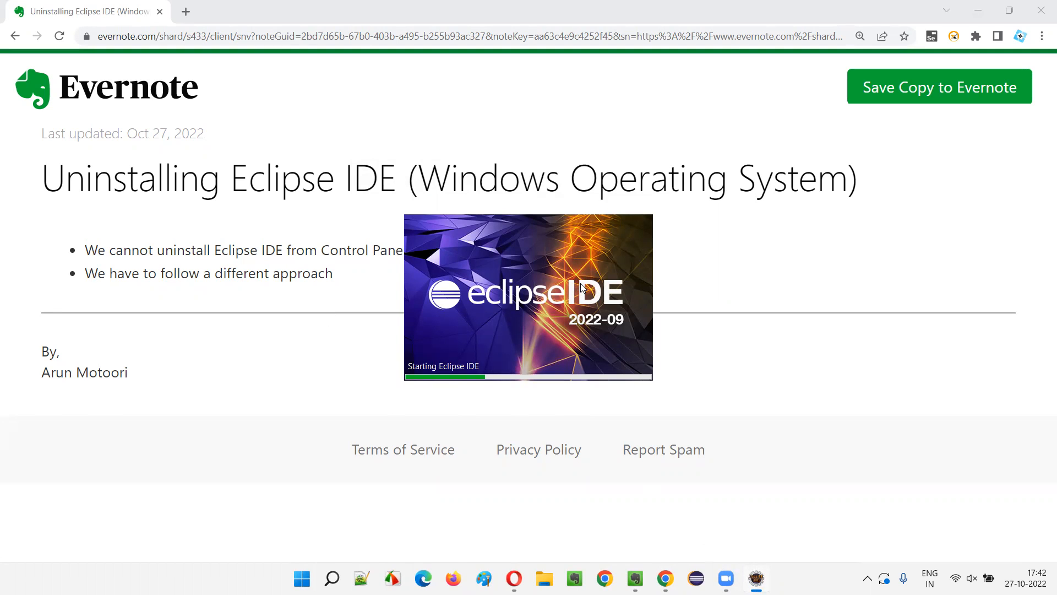
mouse_move(295, 314)
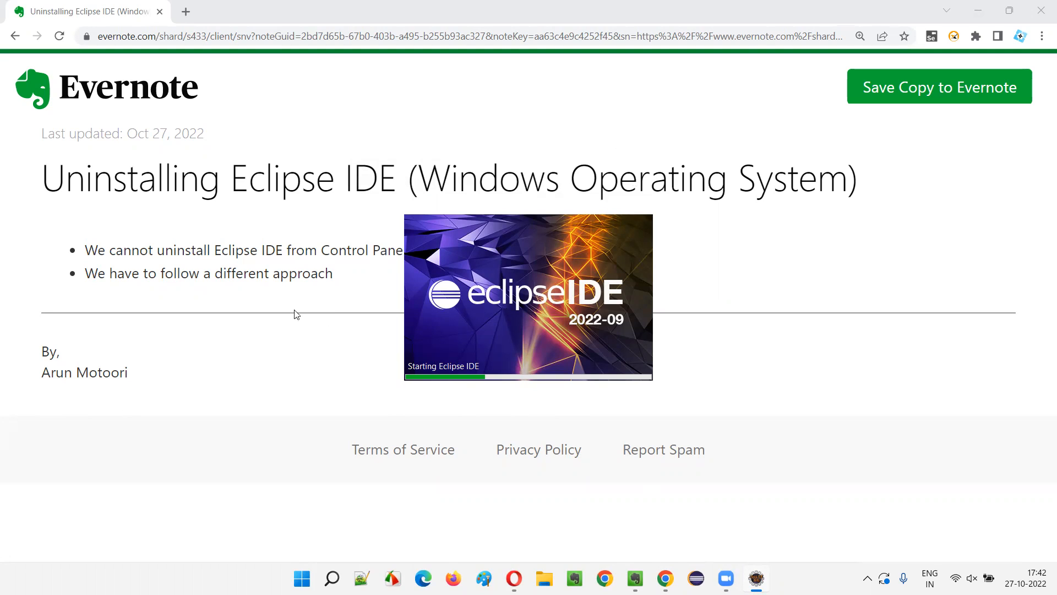
mouse_move(527, 305)
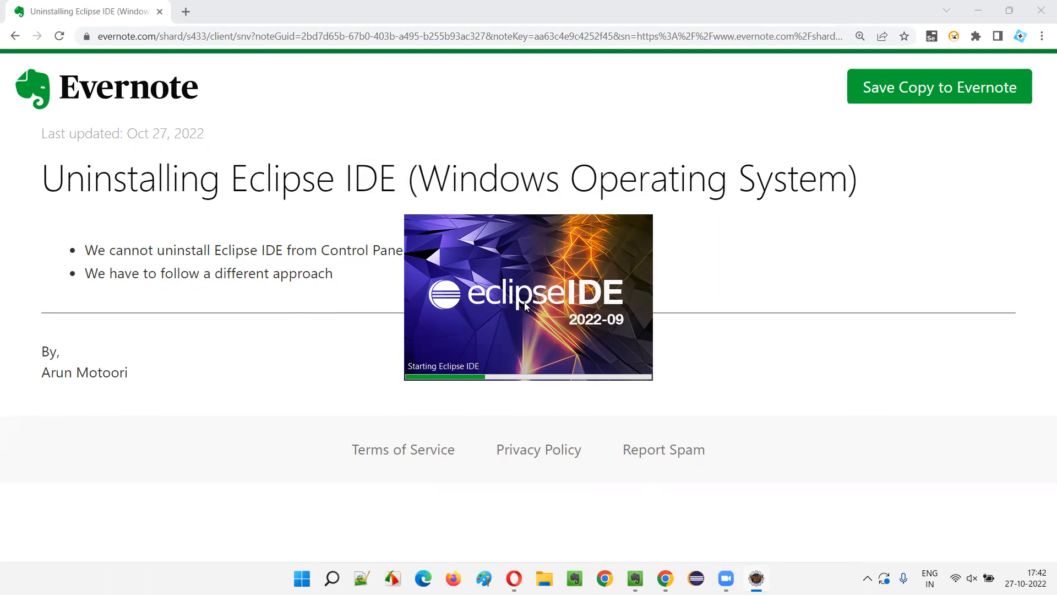
mouse_move(869, 19)
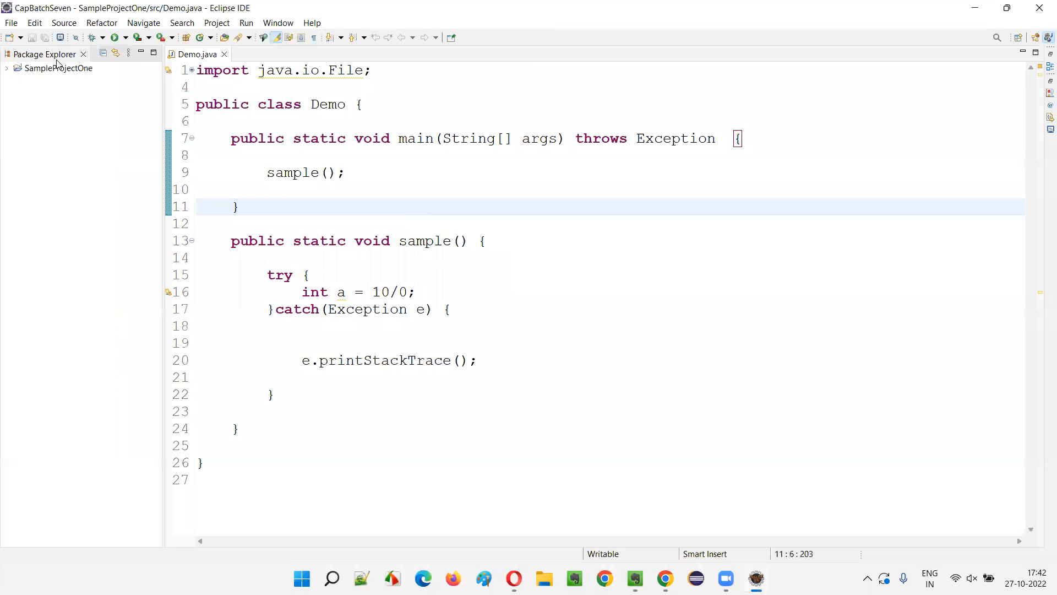
mouse_move(1040, 8)
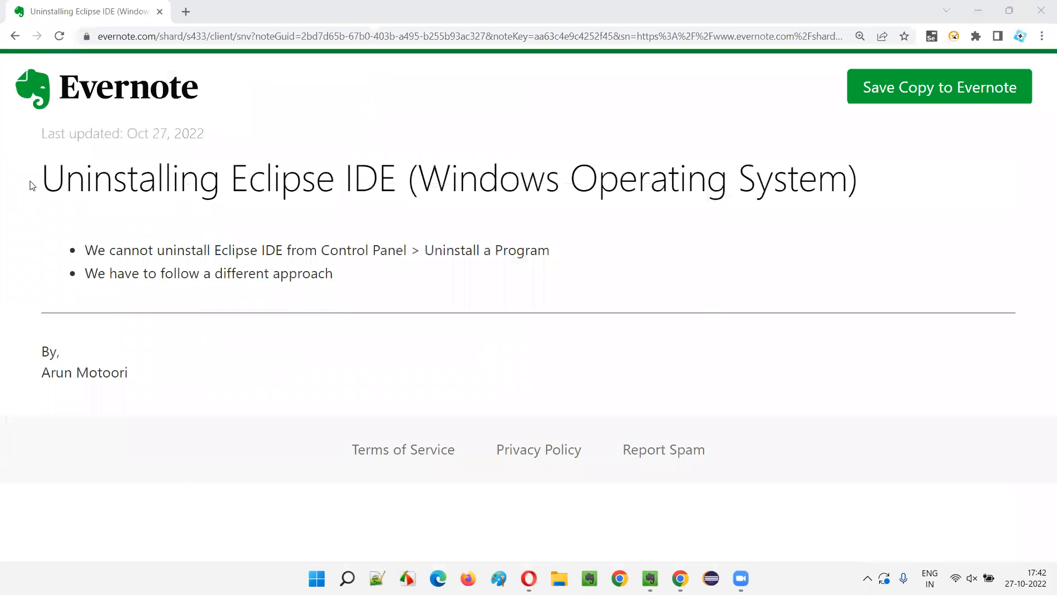
left_click_drag(42, 178, 718, 178)
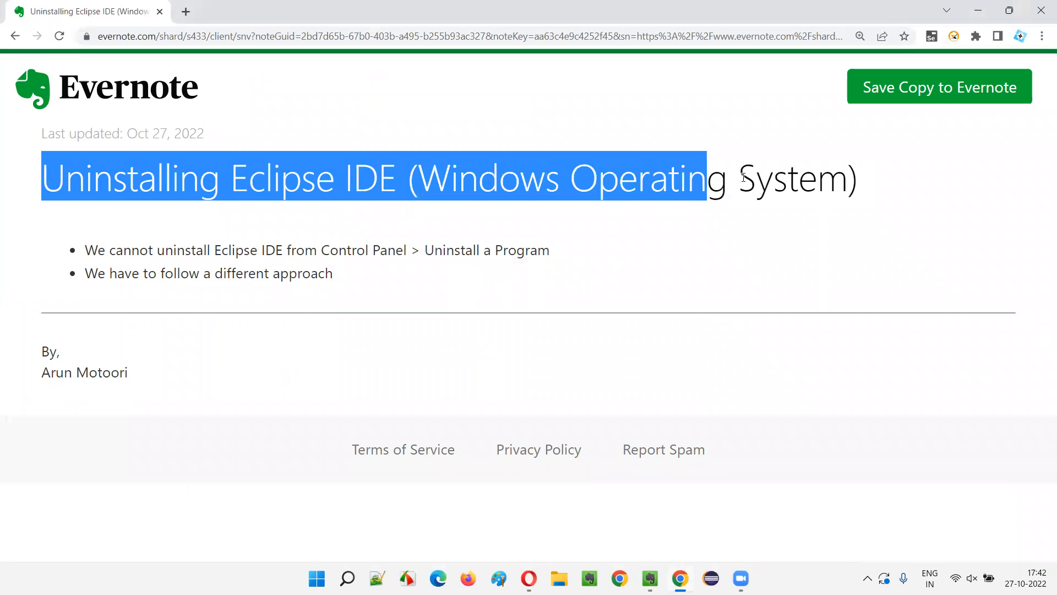
left_click(293, 322)
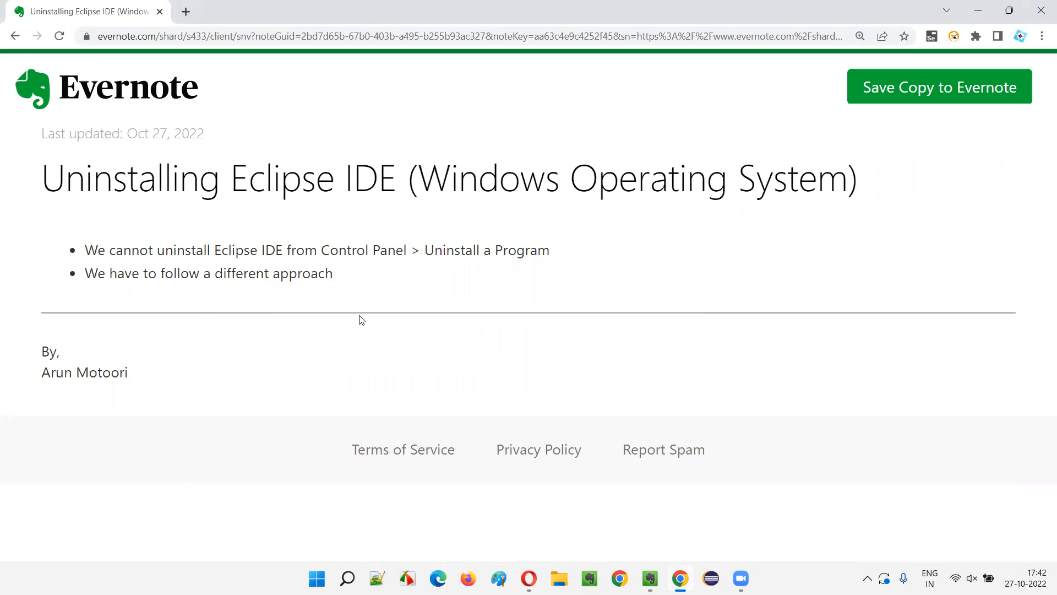
mouse_move(78, 208)
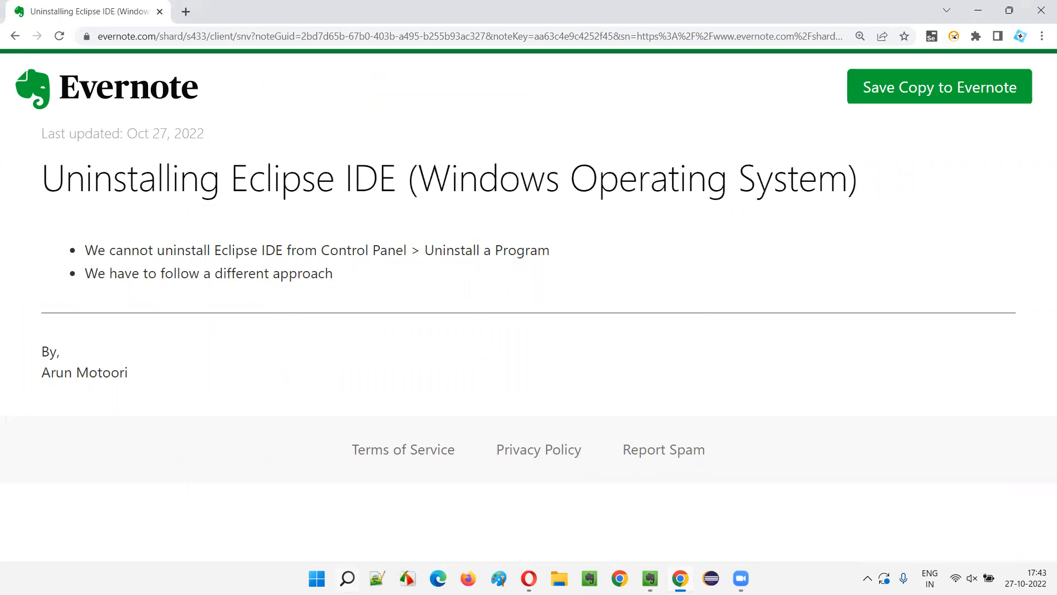
Search Windows for 'control' to find Control Panel.
left_click(346, 578)
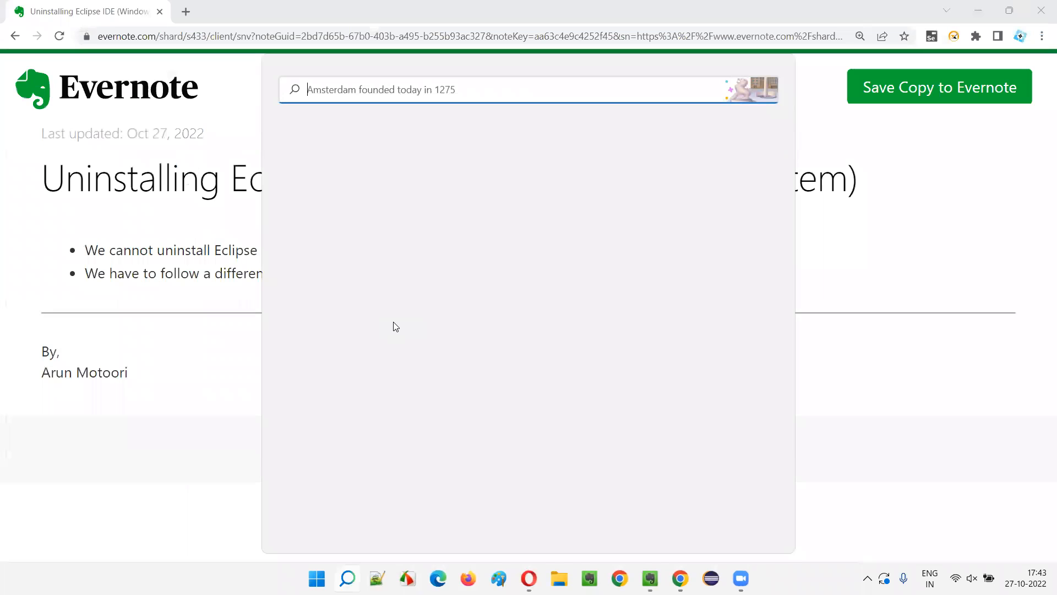
type("control")
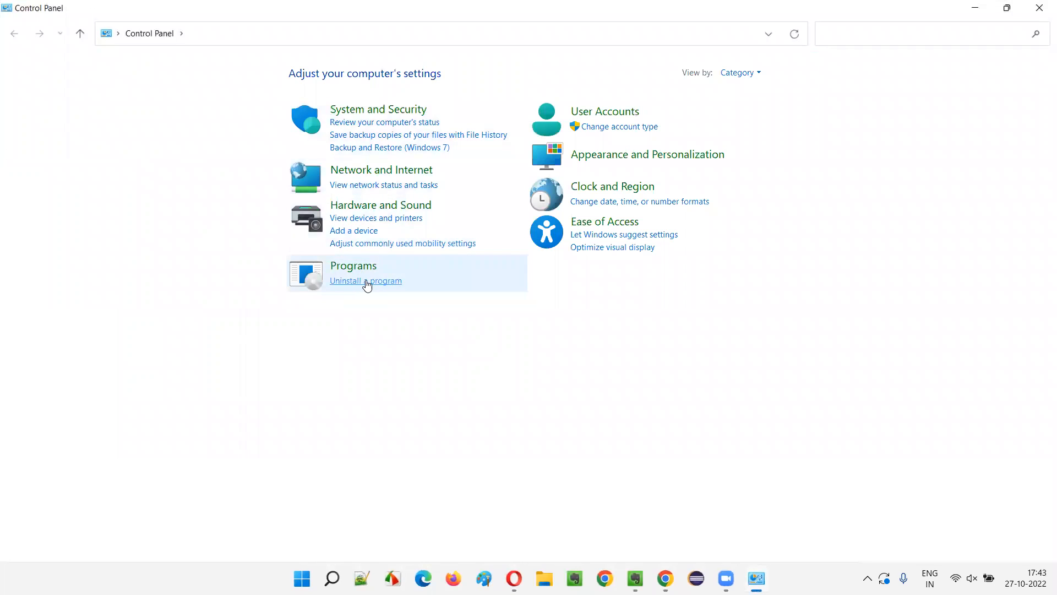
View Control Panel as large icons, small icons, then categories, and go to Uninstall a program.
left_click(365, 280)
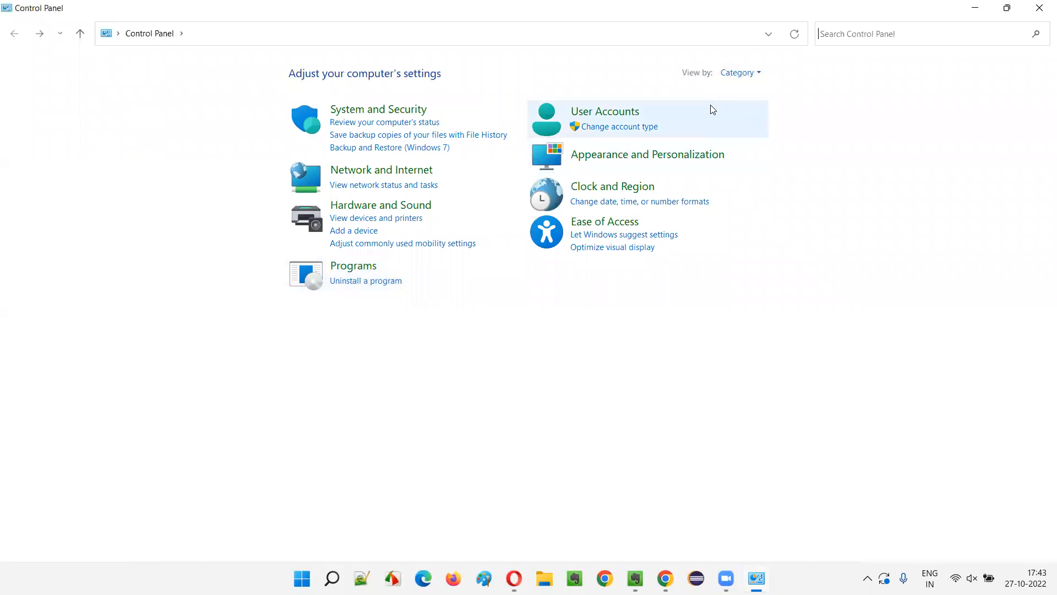
left_click(737, 73)
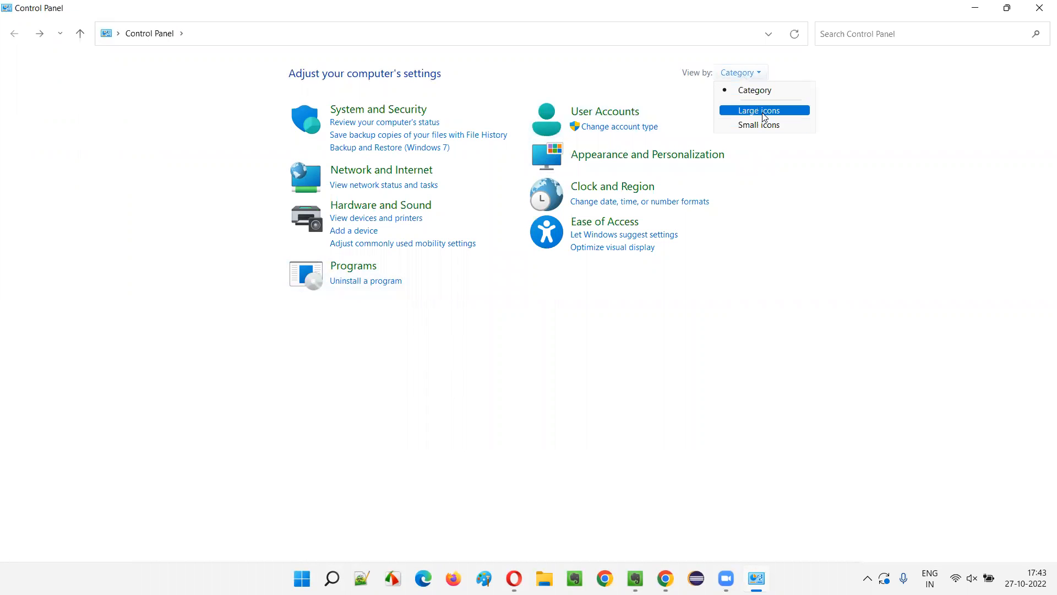
left_click(759, 110)
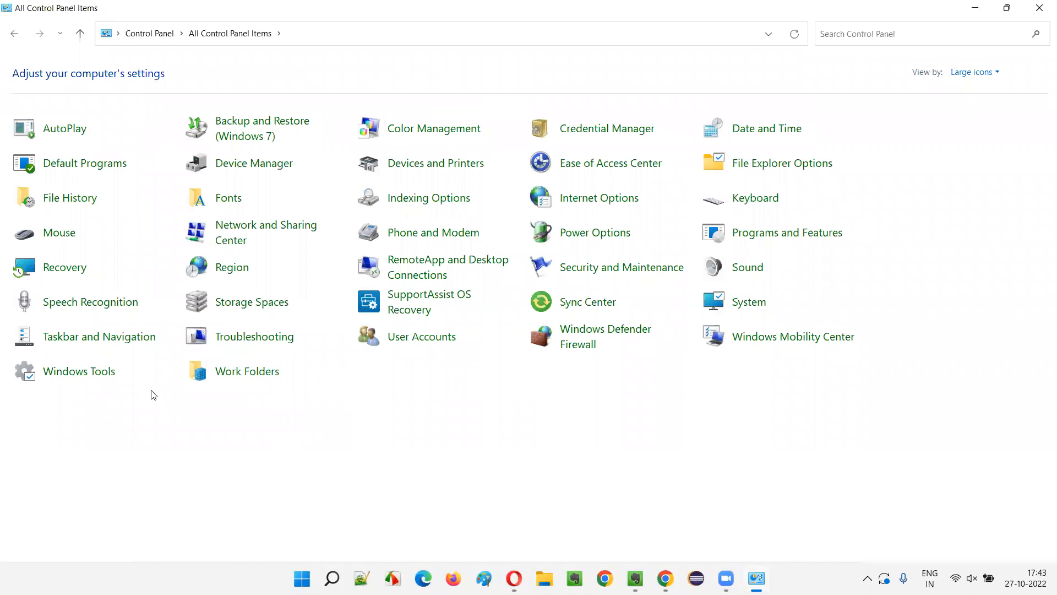
left_click(973, 72)
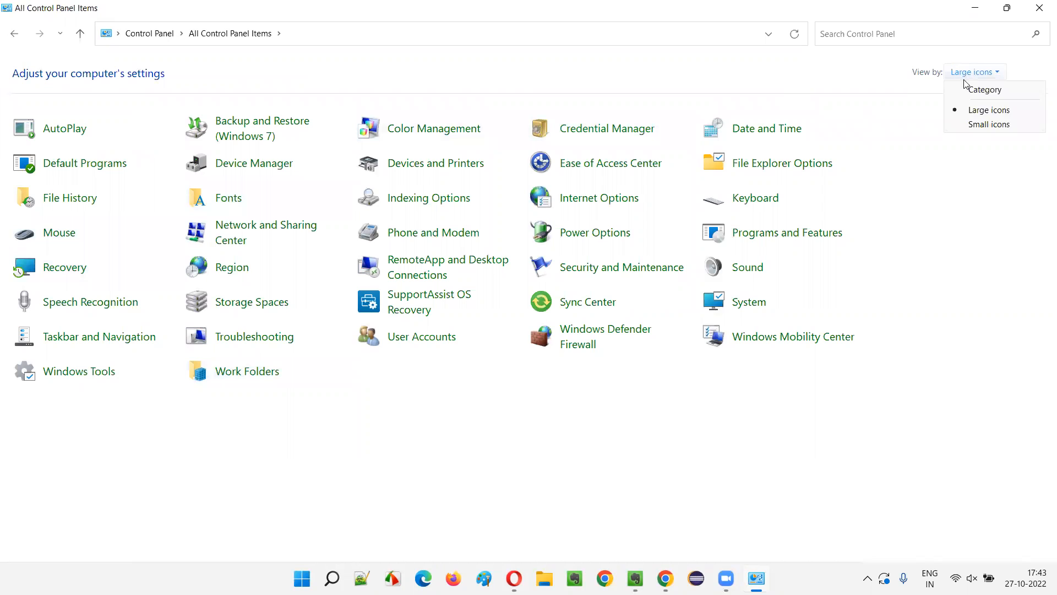
left_click(989, 125)
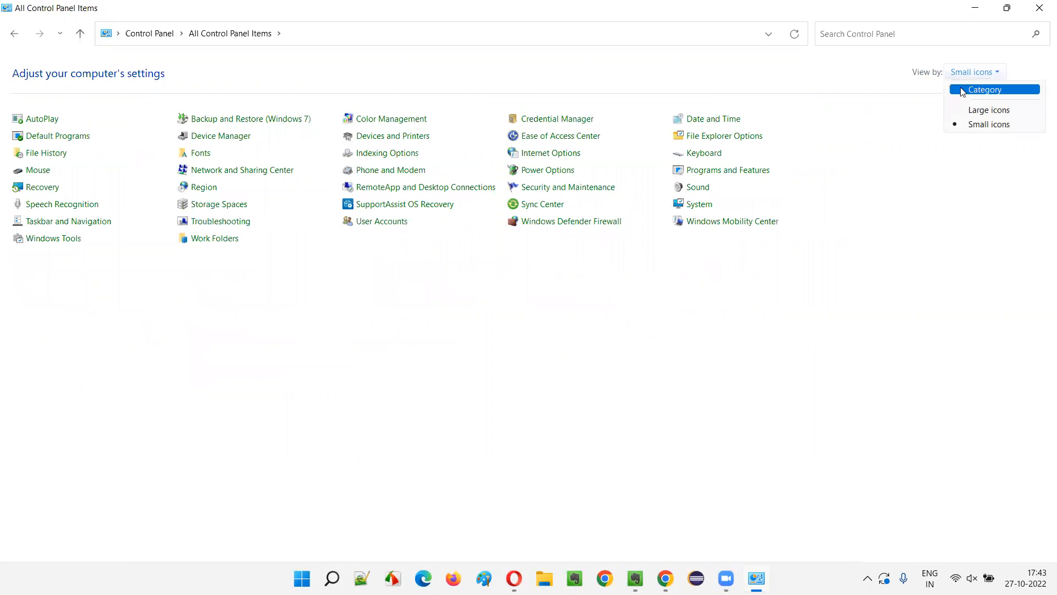
left_click(985, 89)
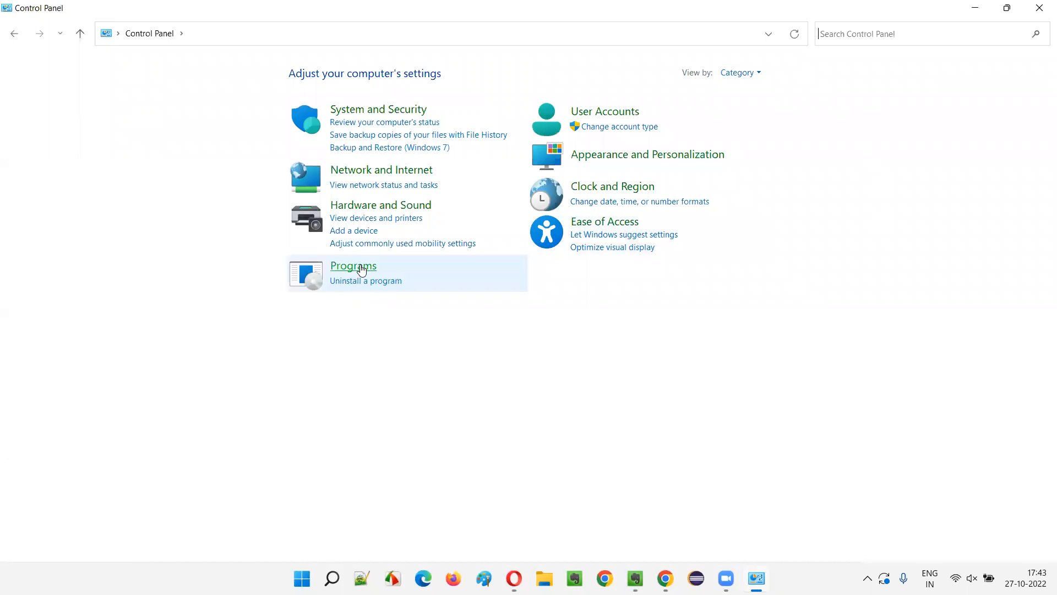
mouse_move(365, 281)
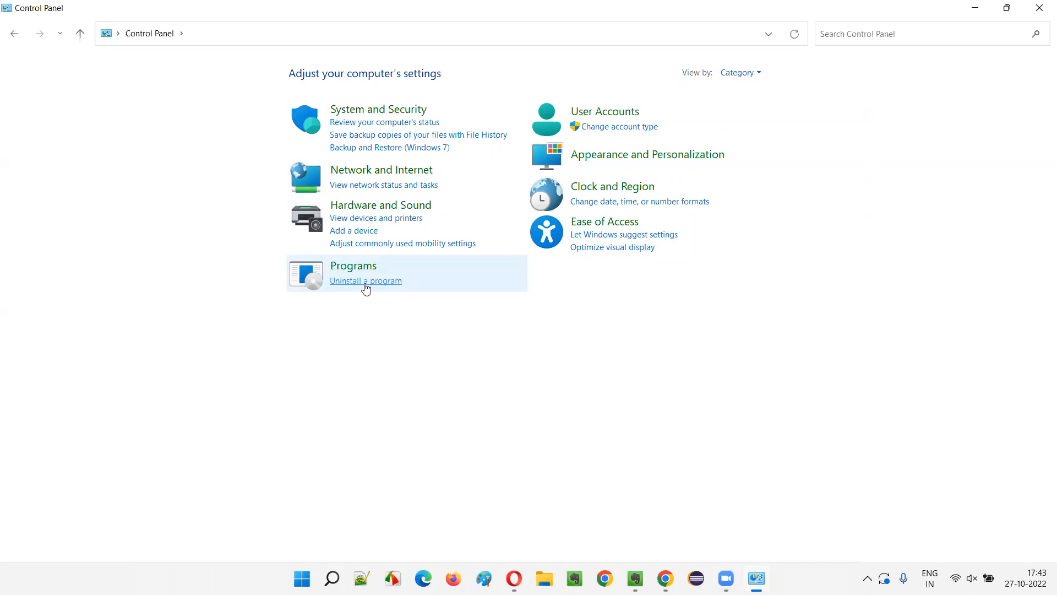
left_click(364, 281)
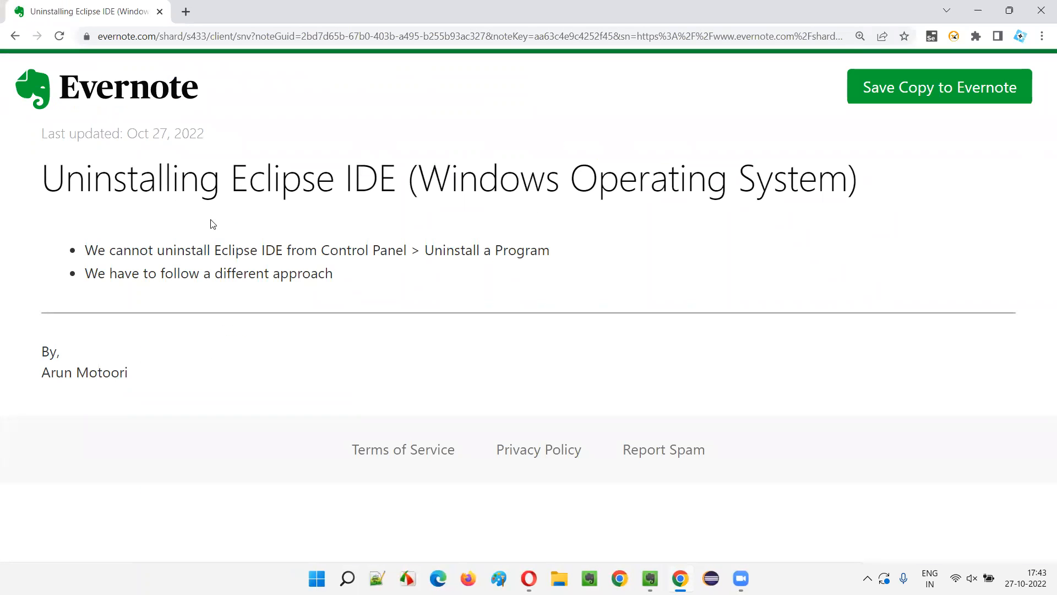
mouse_move(388, 418)
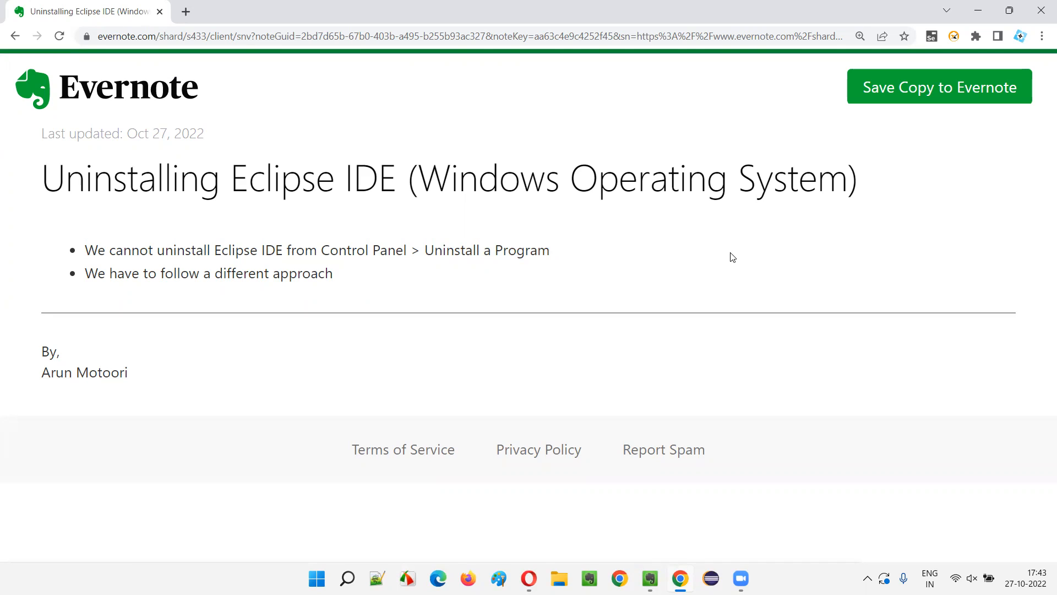
Highlight the bullet about needing a different approach, then bring up File Explorer.
left_click_drag(42, 179, 283, 178)
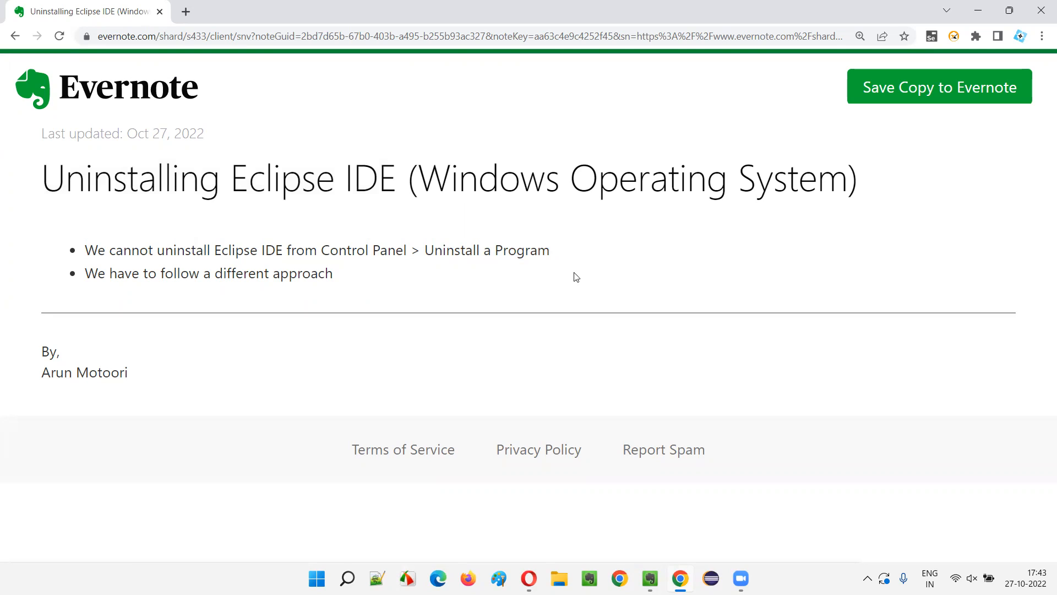
mouse_move(385, 196)
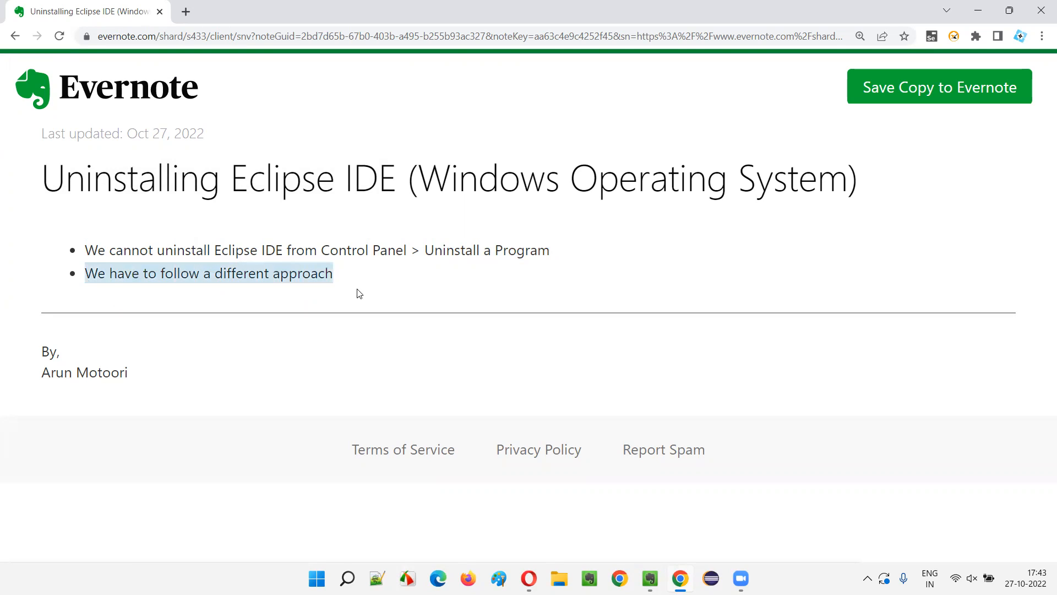
left_click(378, 235)
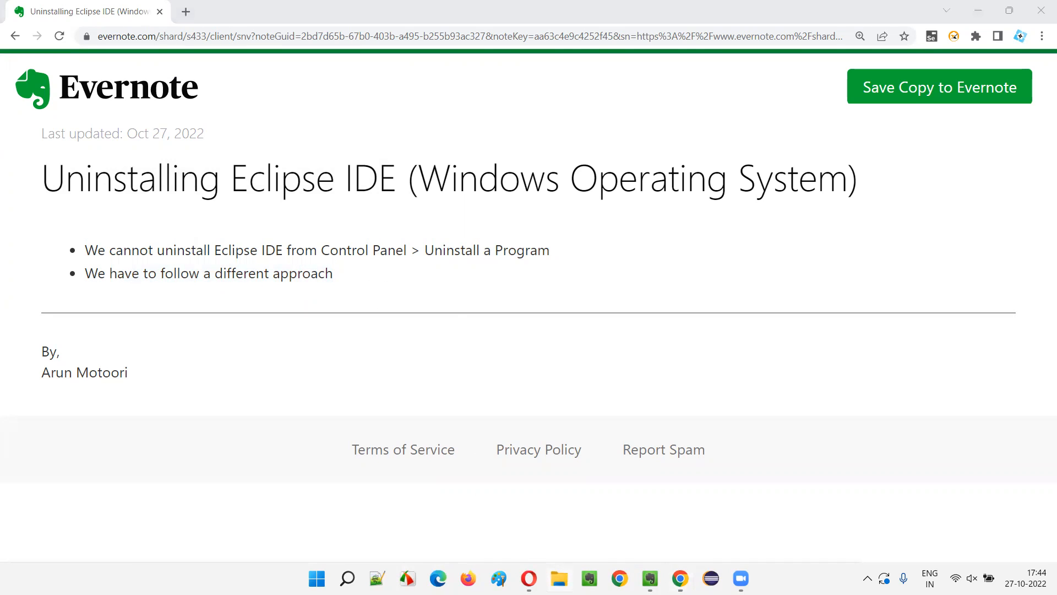
left_click(558, 579)
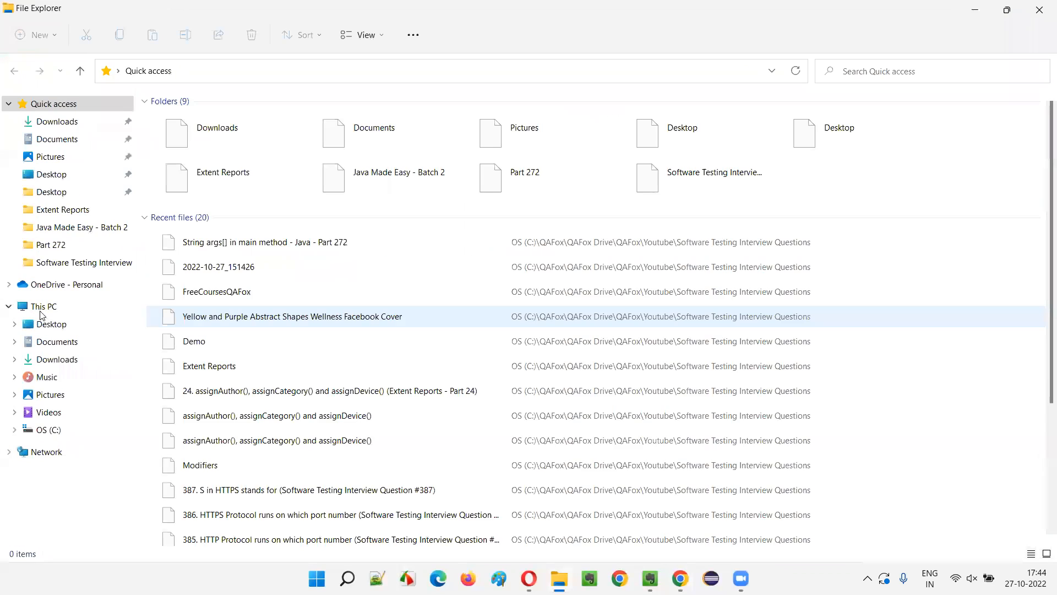
Navigate from OS (C:) into Users and then into the user's home folder.
left_click(43, 306)
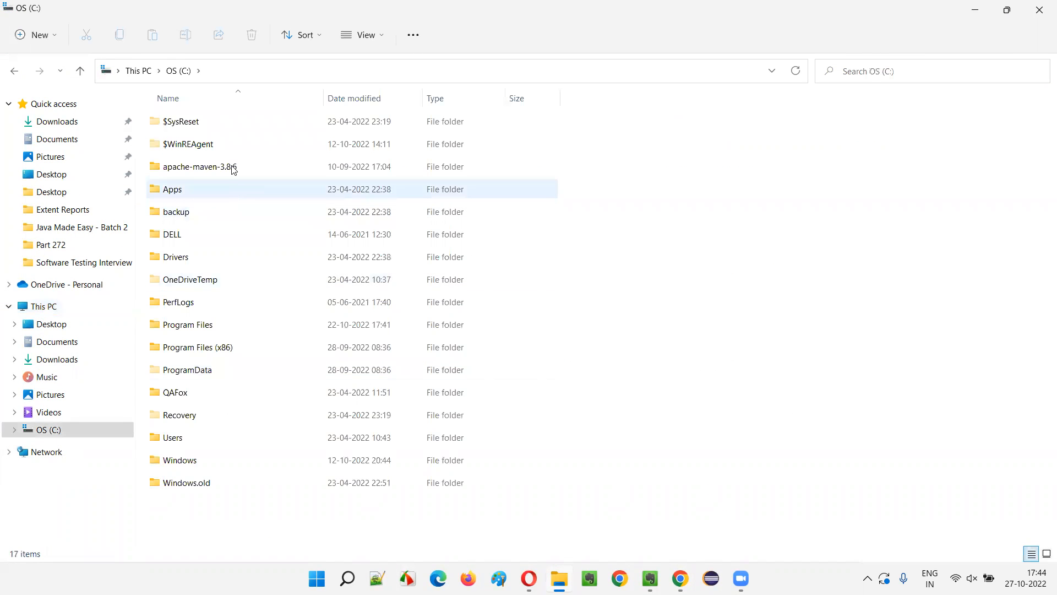
left_click(199, 167)
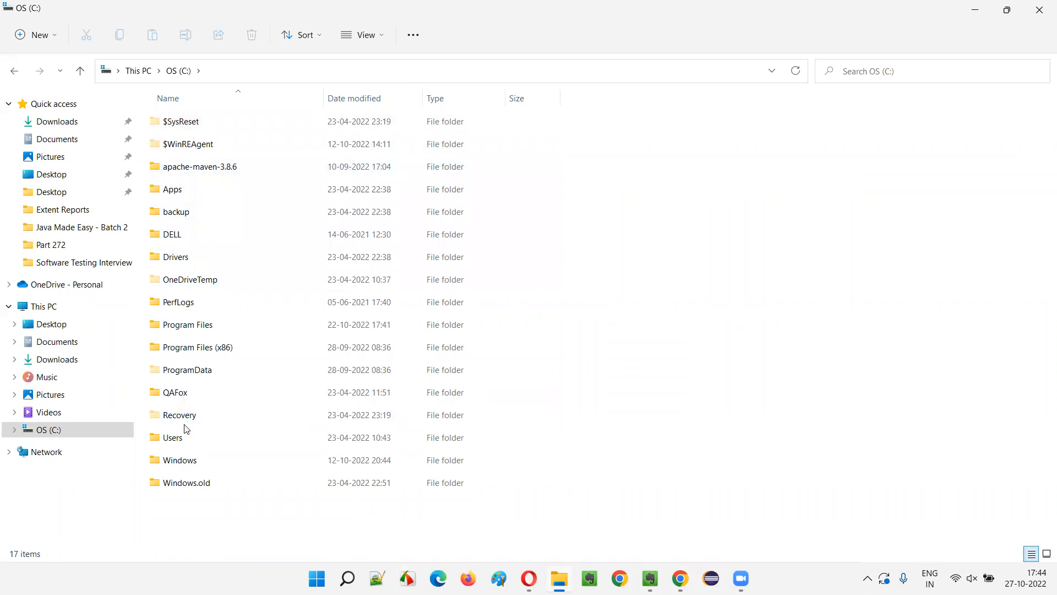
left_click(172, 438)
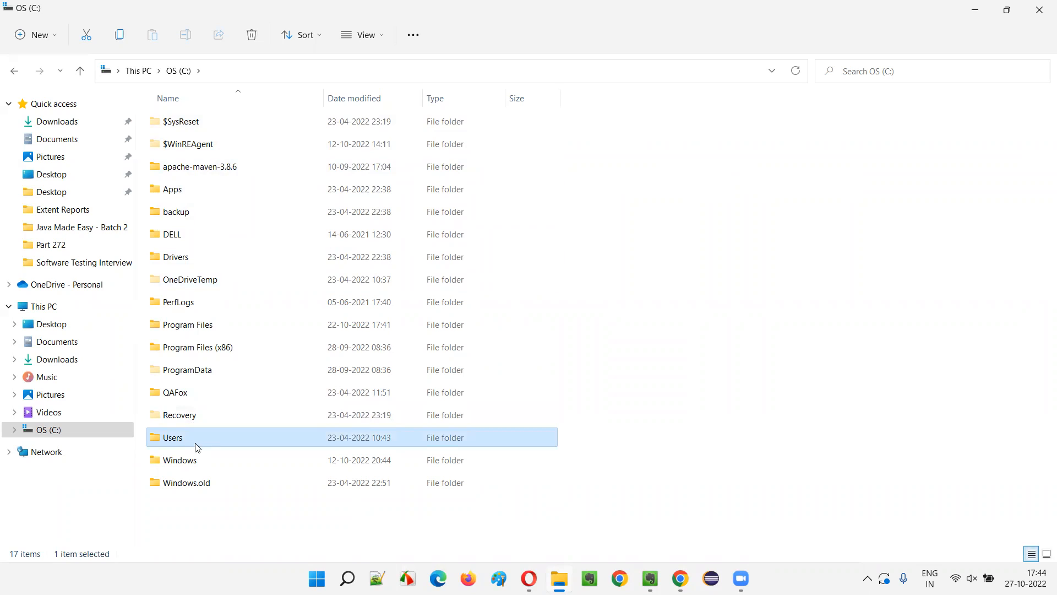
double_click(173, 438)
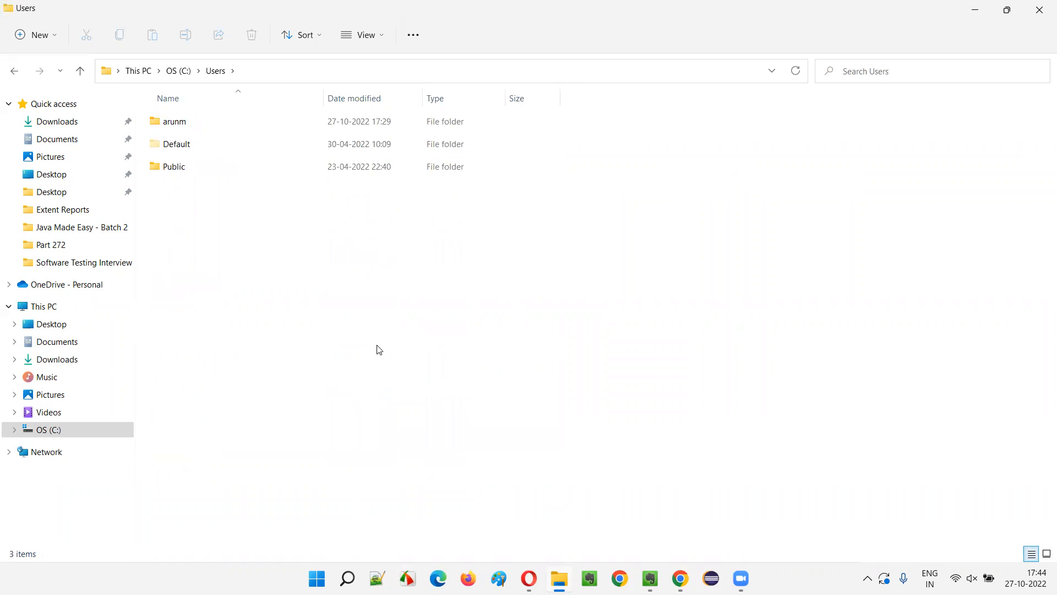
left_click(174, 121)
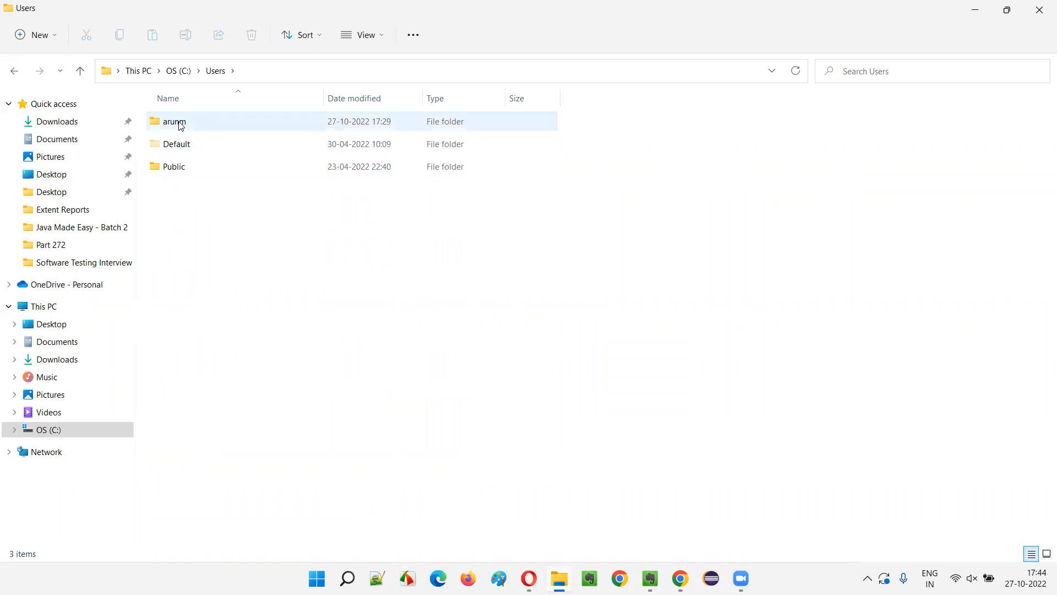
left_click(174, 122)
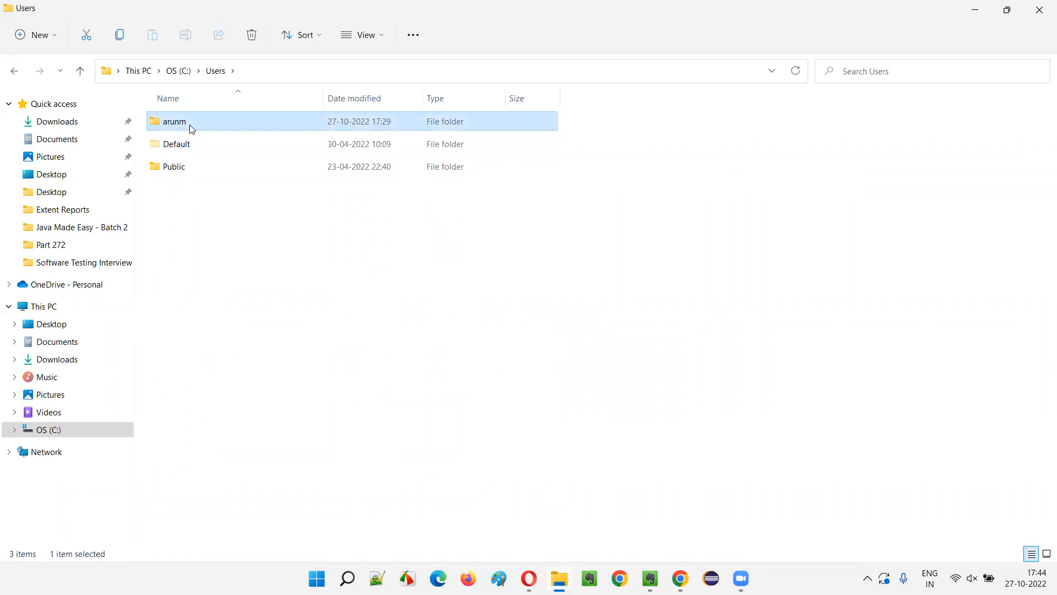
double_click(174, 122)
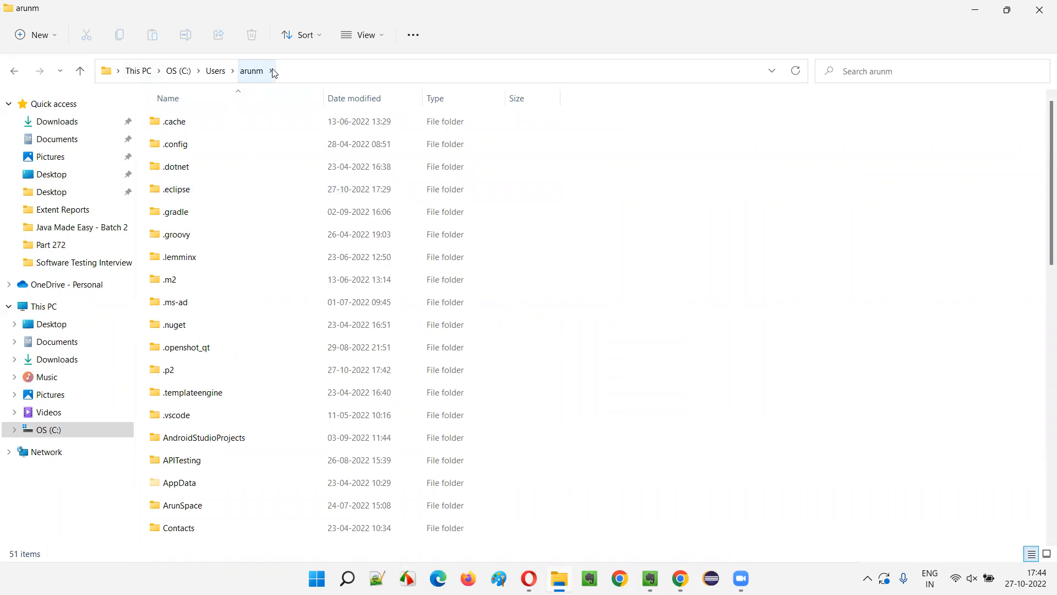
Delete the eclipse folder from the home folder via its context menu.
left_click(174, 121)
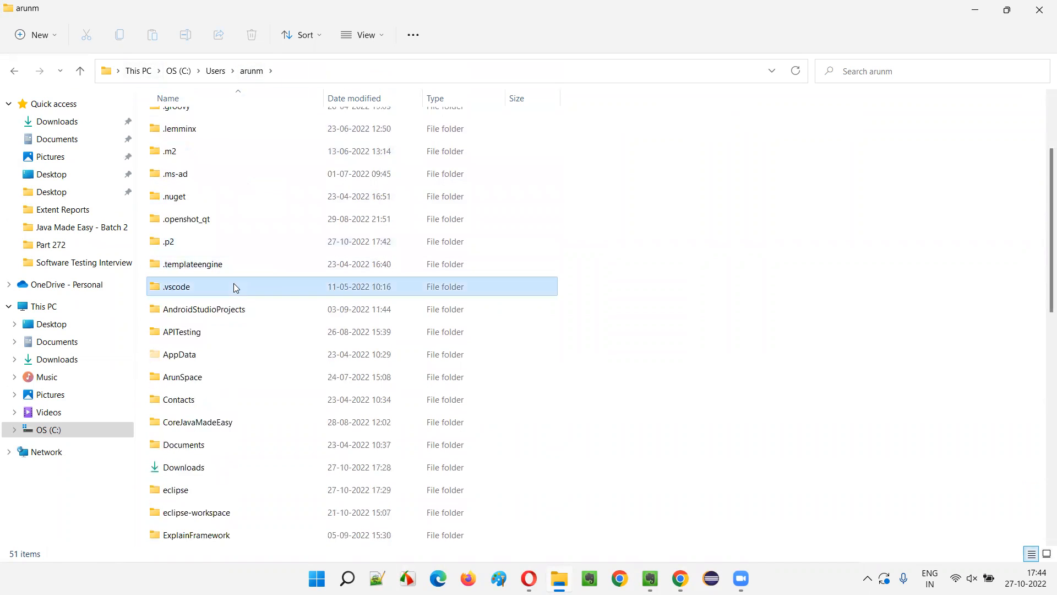
left_click(175, 489)
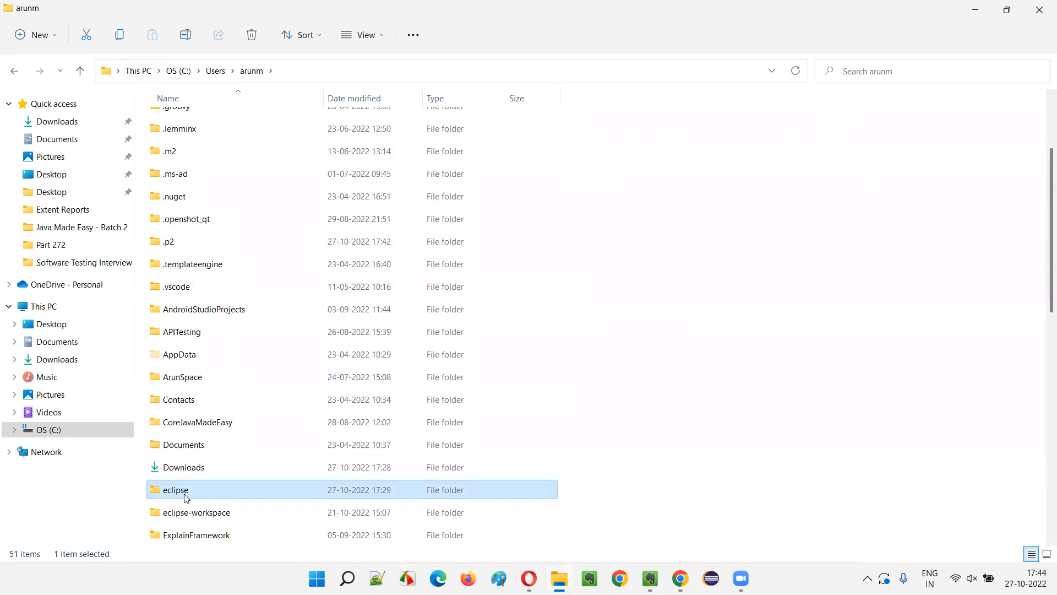
right_click(175, 489)
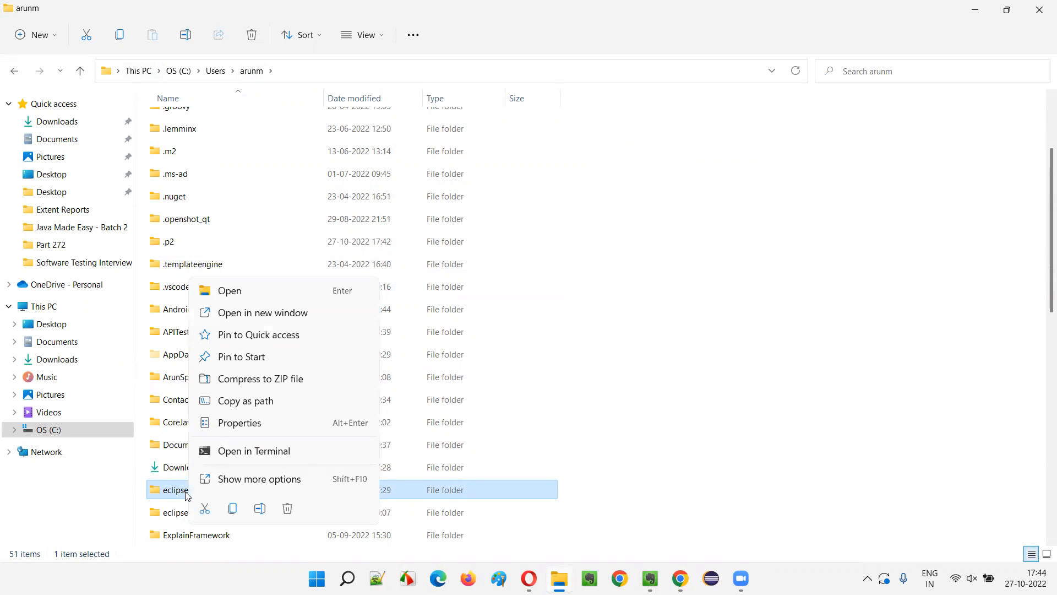
mouse_move(287, 509)
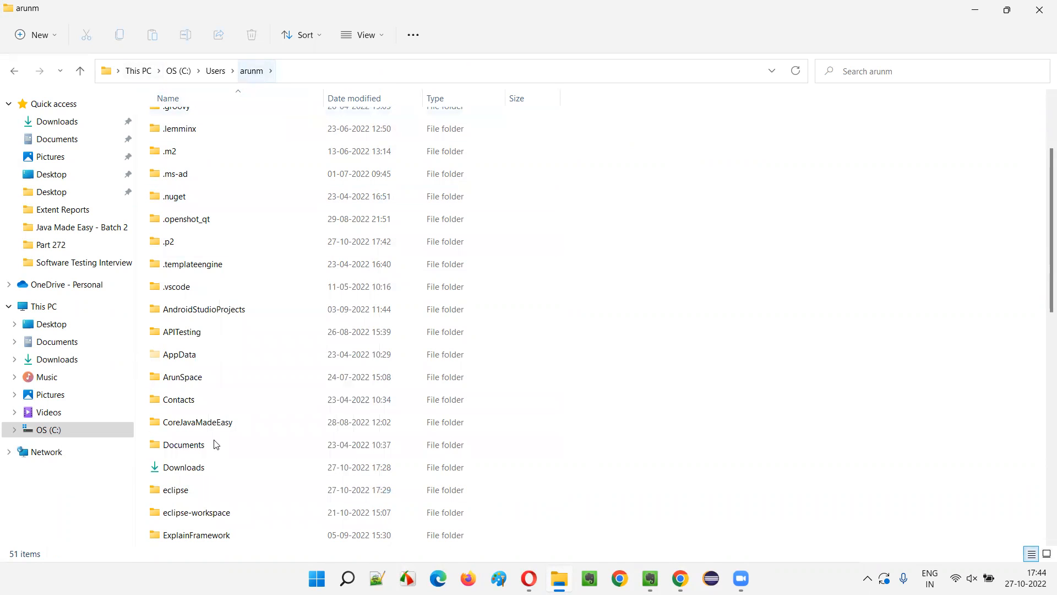
left_click(175, 489)
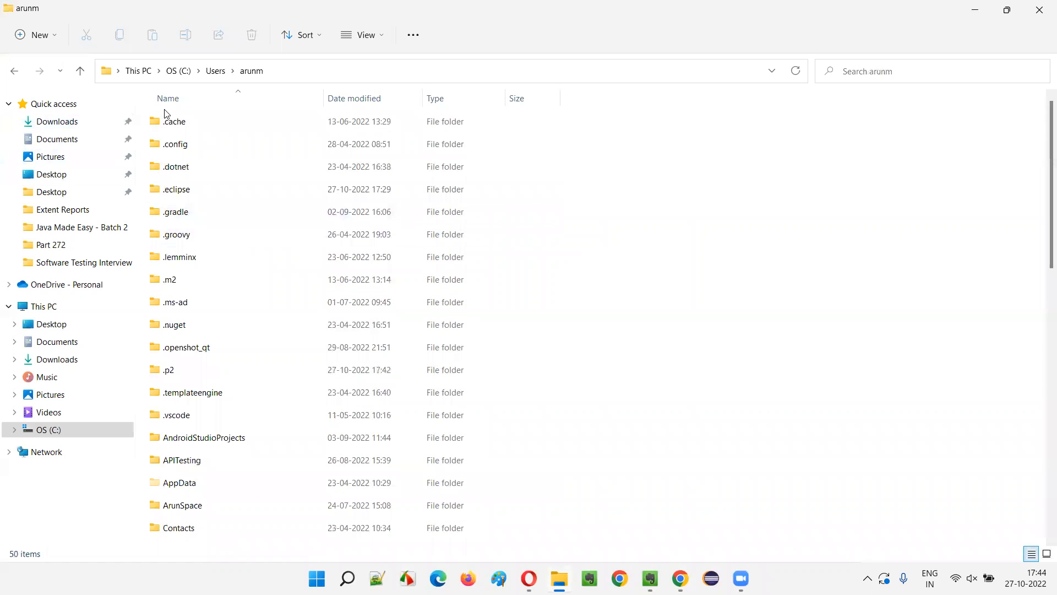
Delete the .eclipse folder, then look inside the .p2 folder.
left_click(176, 189)
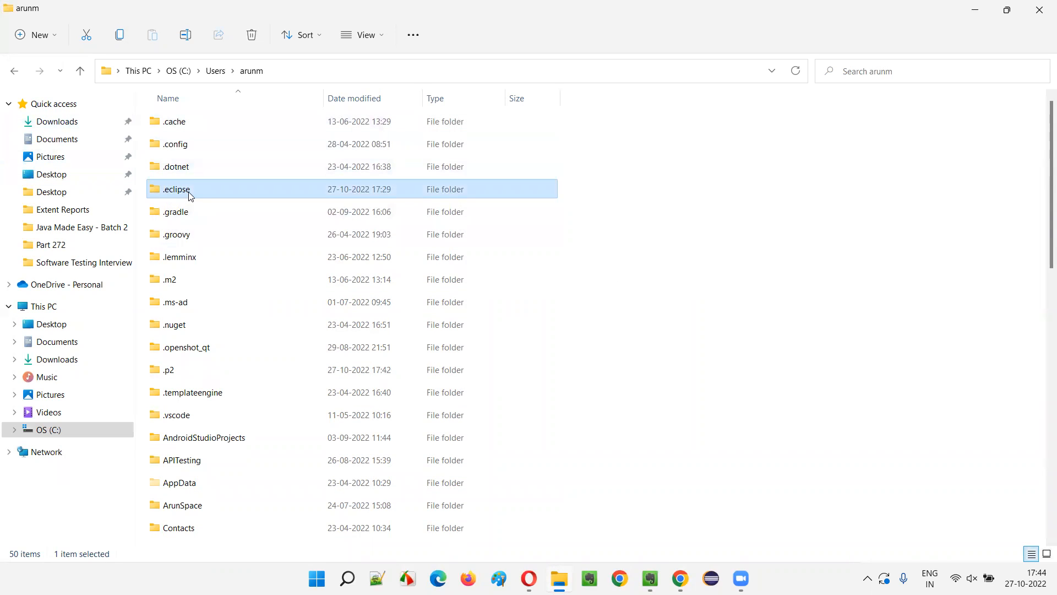
right_click(189, 191)
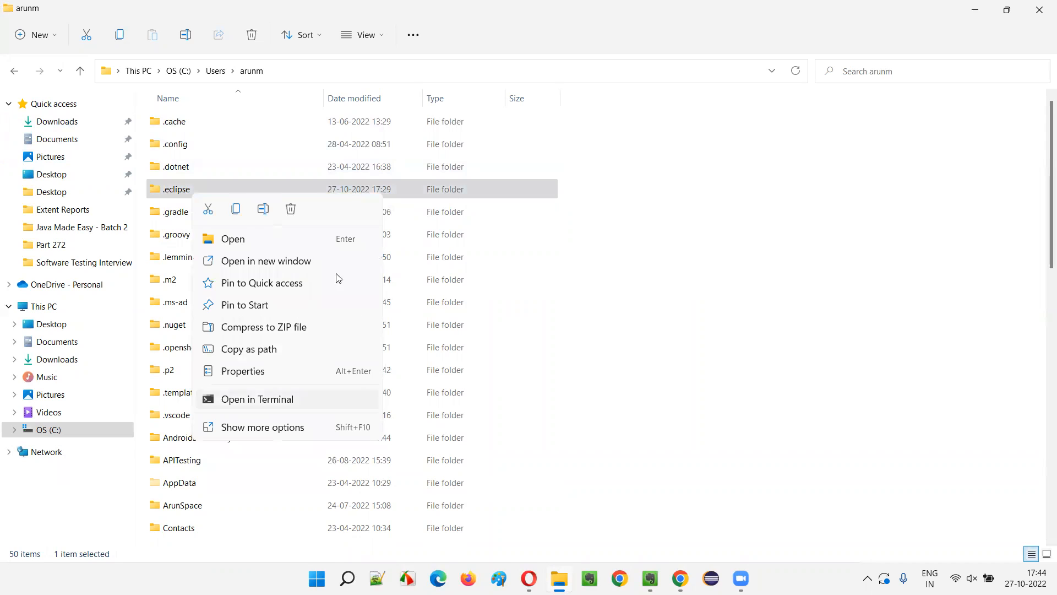
left_click(291, 208)
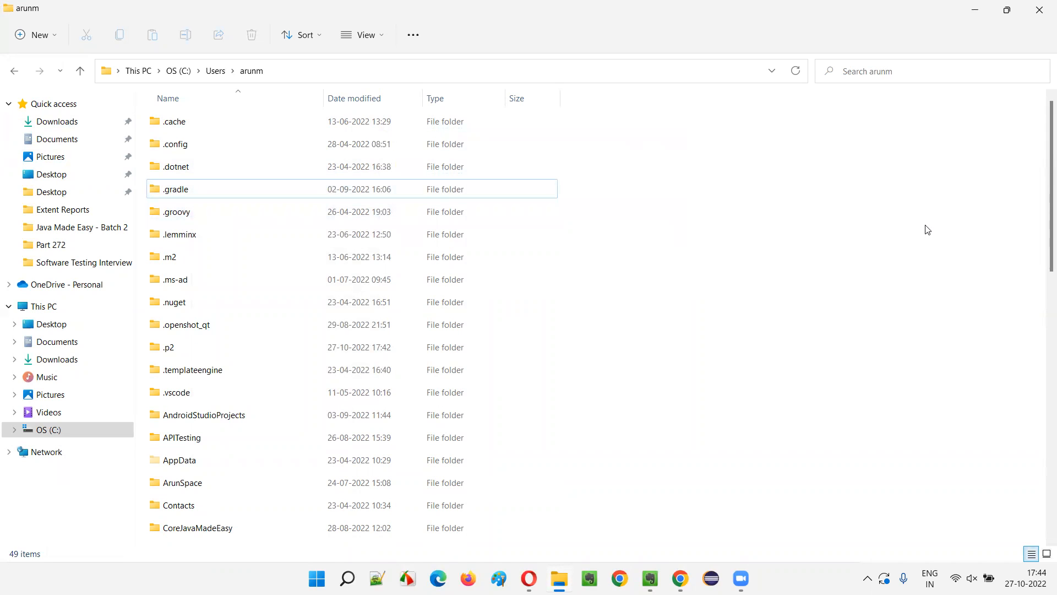
double_click(169, 347)
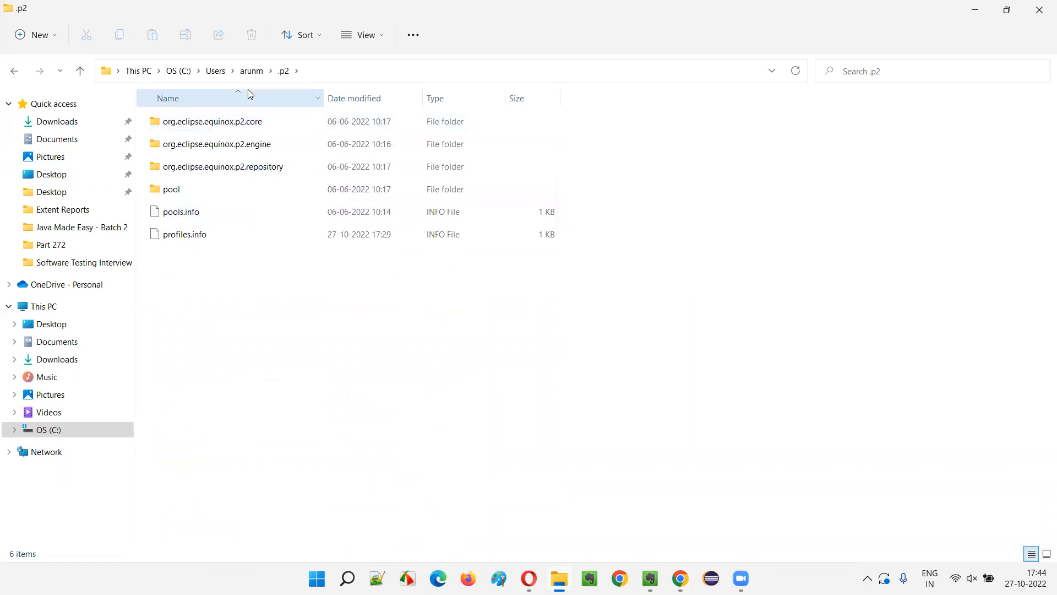
Go back to the home folder and delete the .p2 folder, leaving 48 items.
left_click(79, 71)
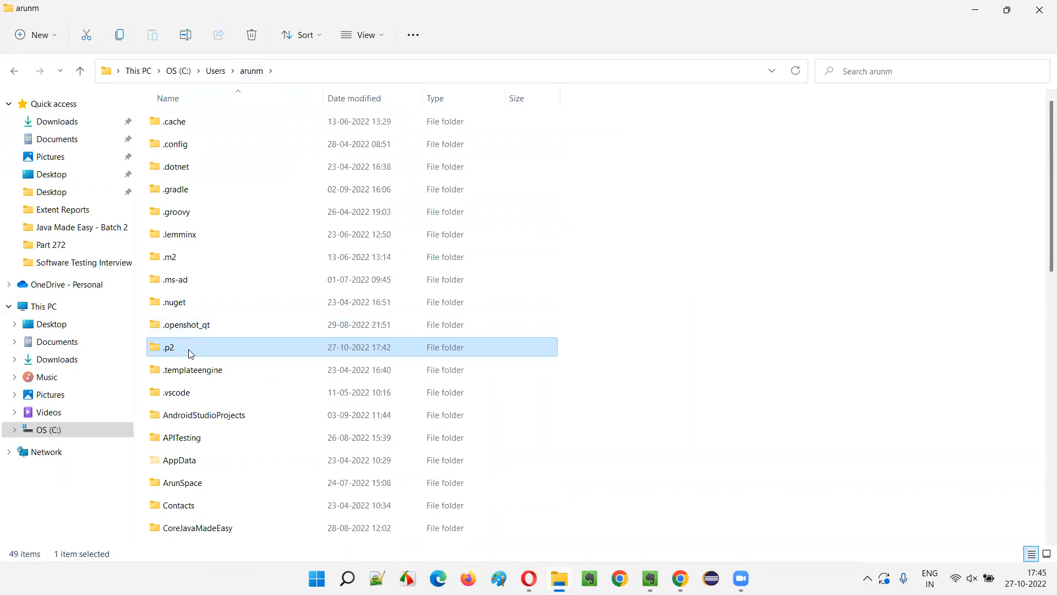
right_click(189, 347)
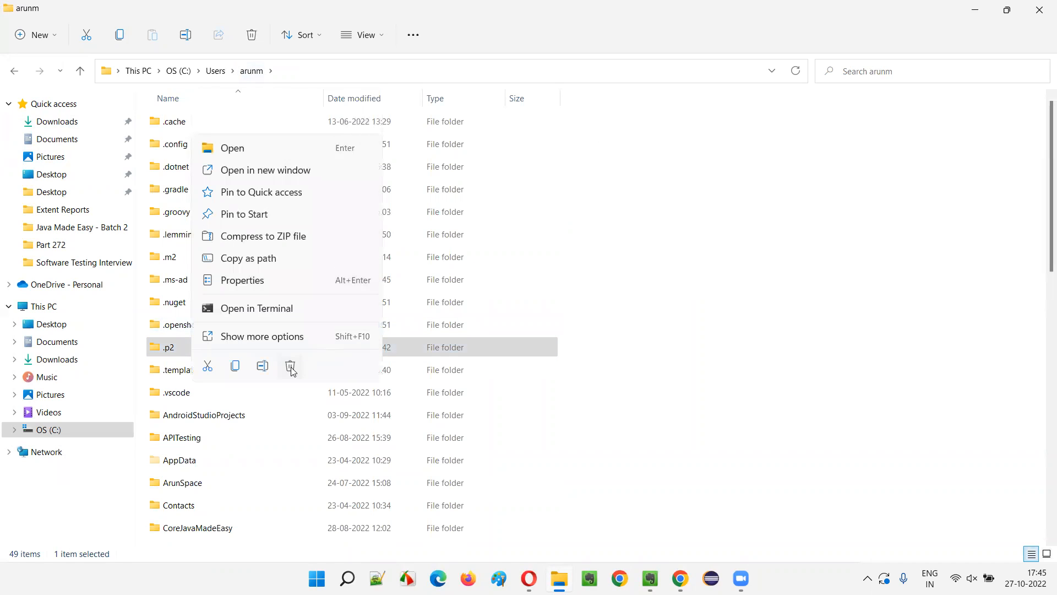
left_click(290, 365)
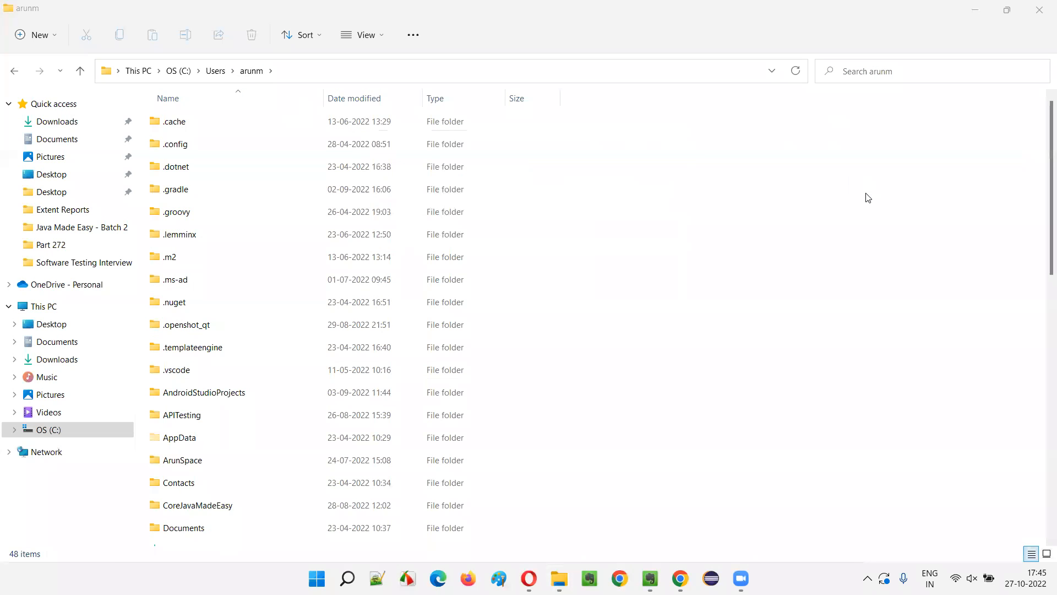
scroll("down", 3)
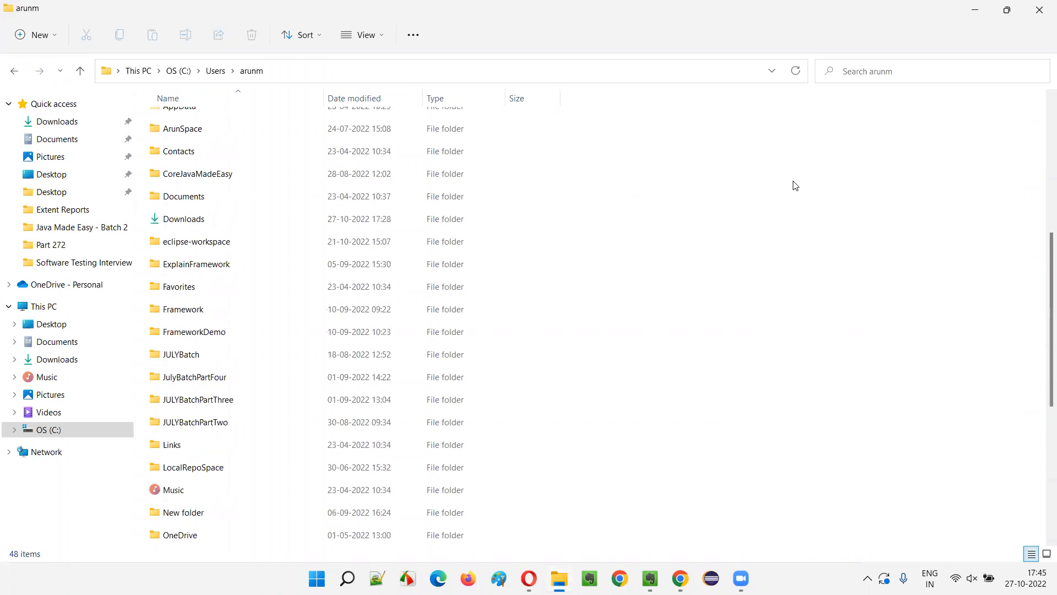
left_click(196, 241)
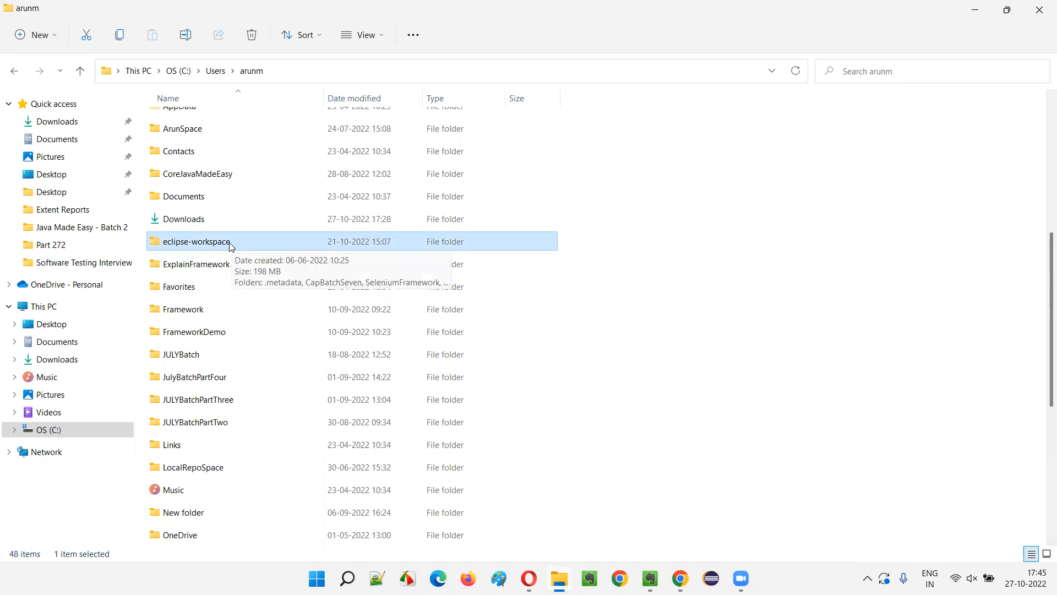
double_click(196, 241)
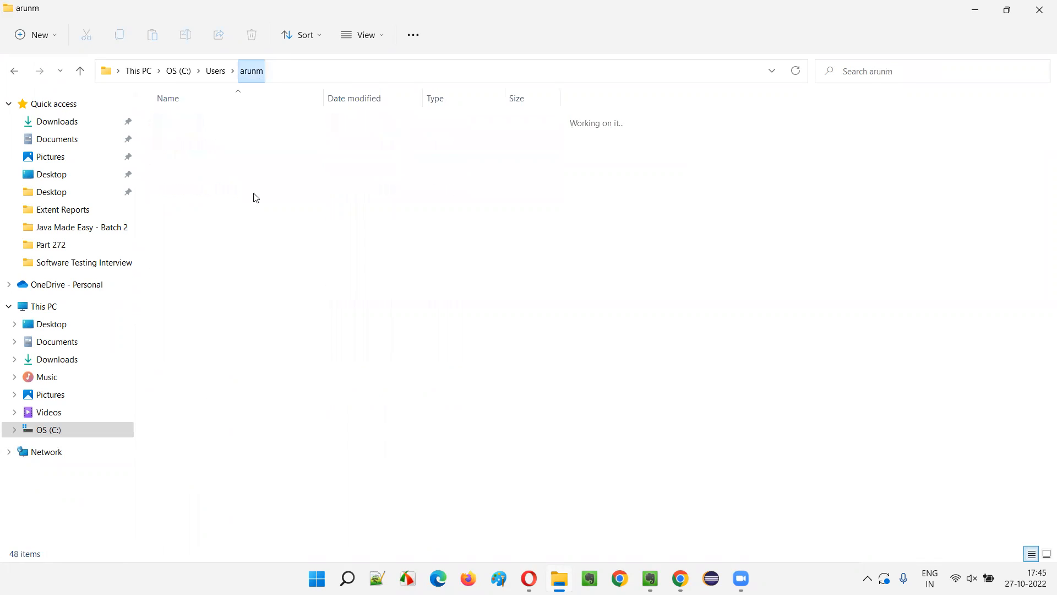
left_click(197, 332)
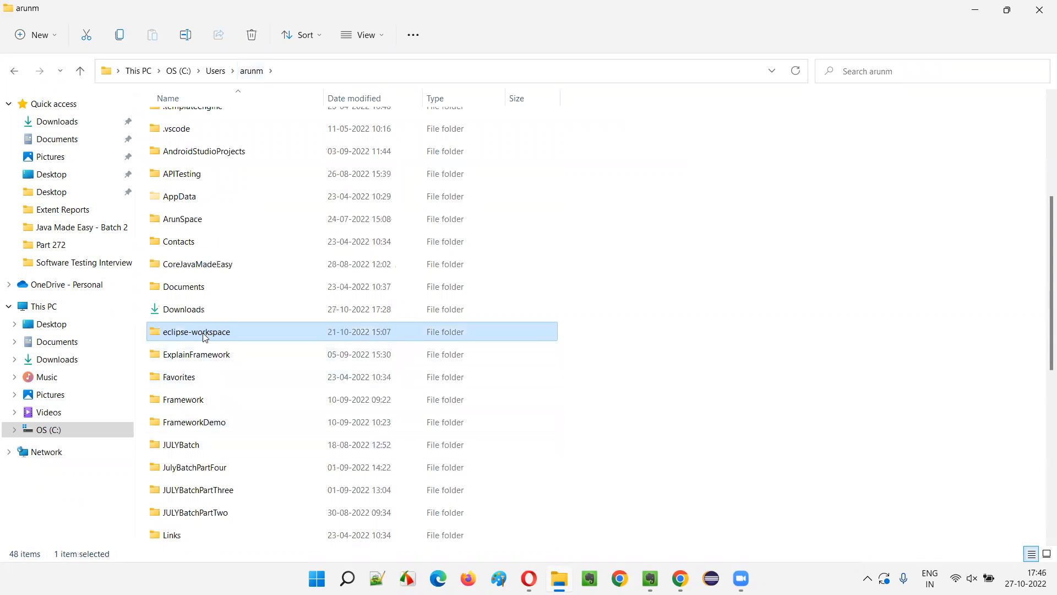
mouse_move(213, 337)
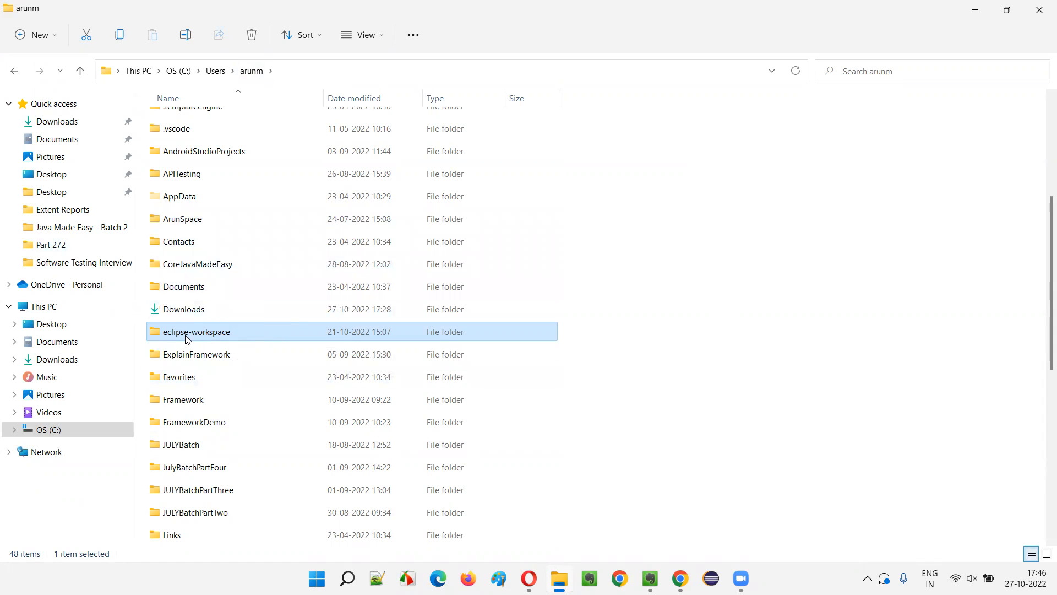
mouse_move(208, 339)
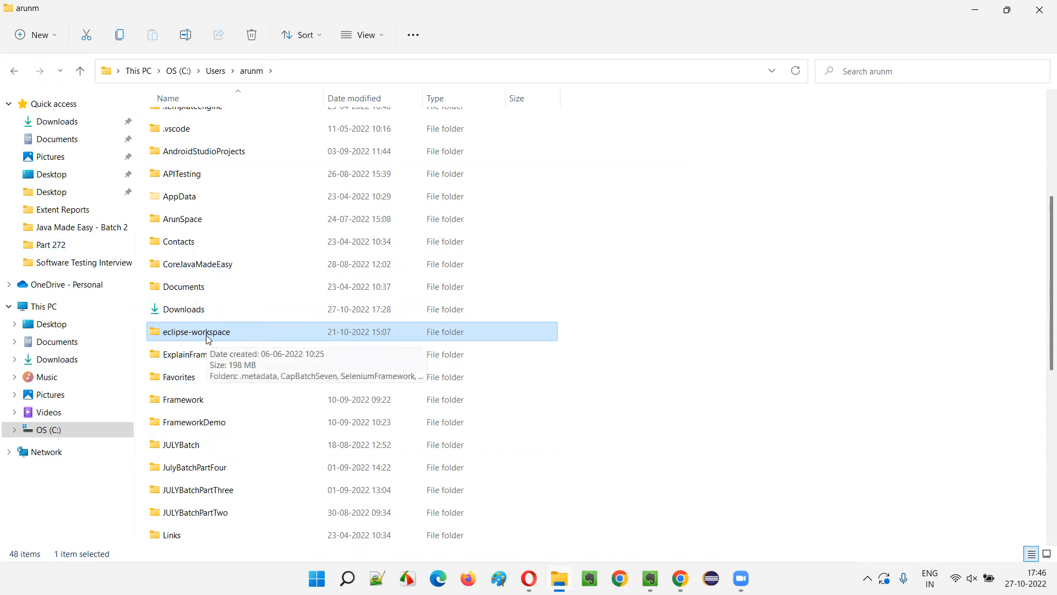
mouse_move(234, 342)
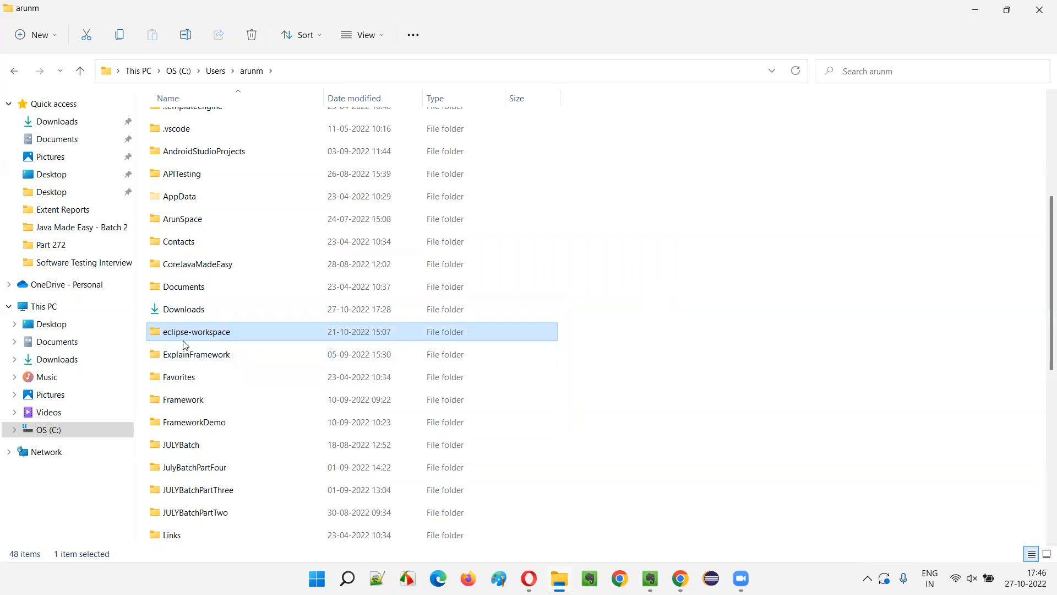
mouse_move(233, 286)
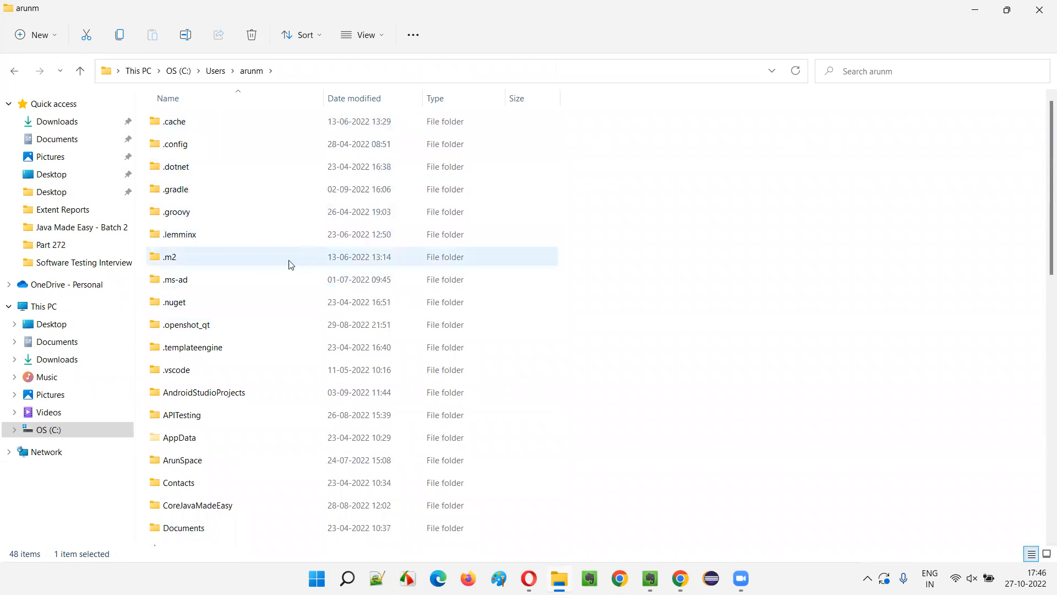
left_click(202, 370)
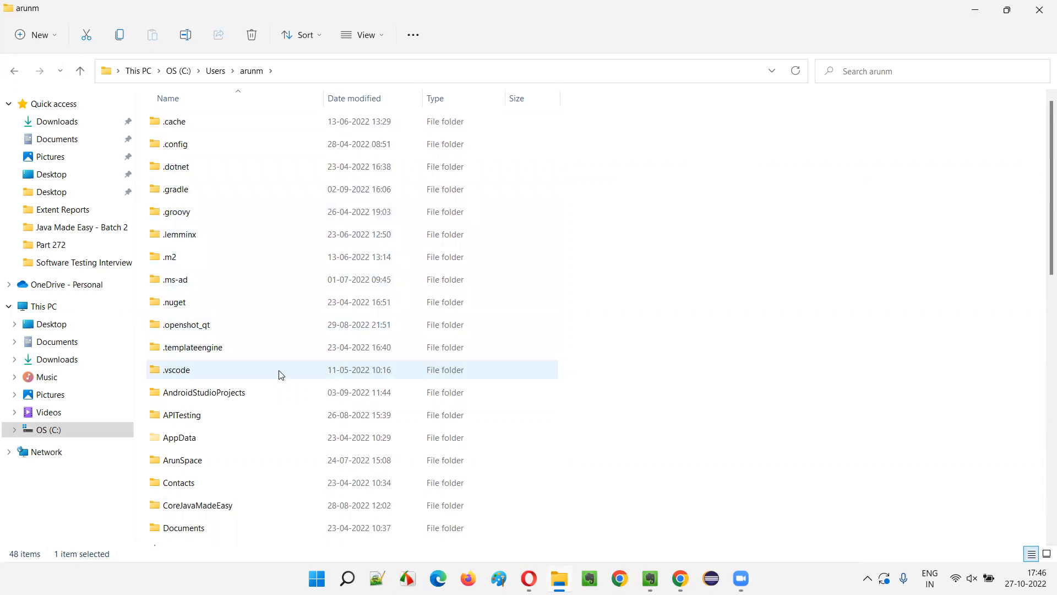
left_click(701, 458)
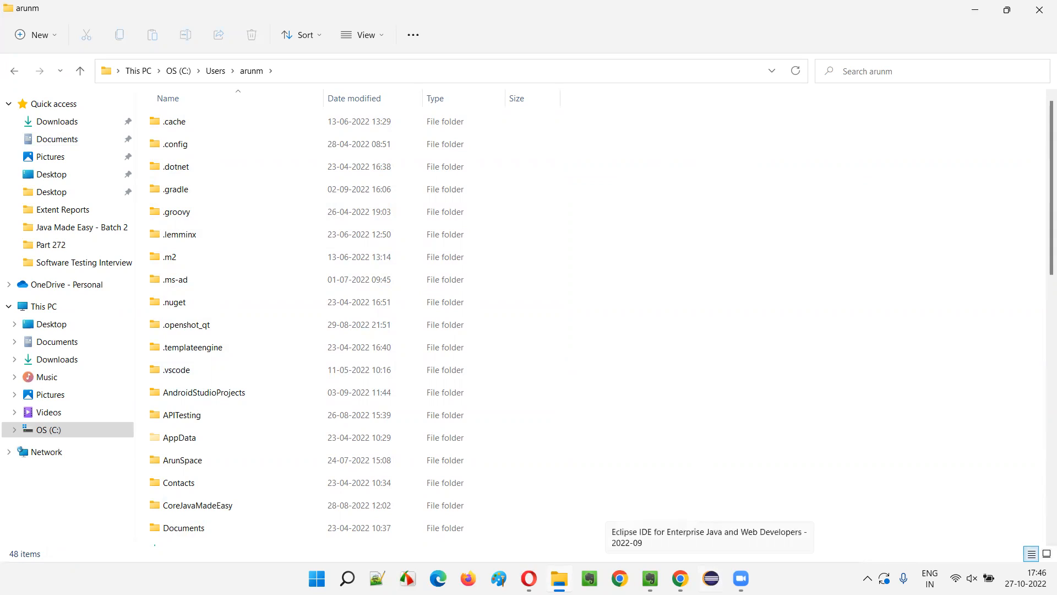
mouse_move(746, 227)
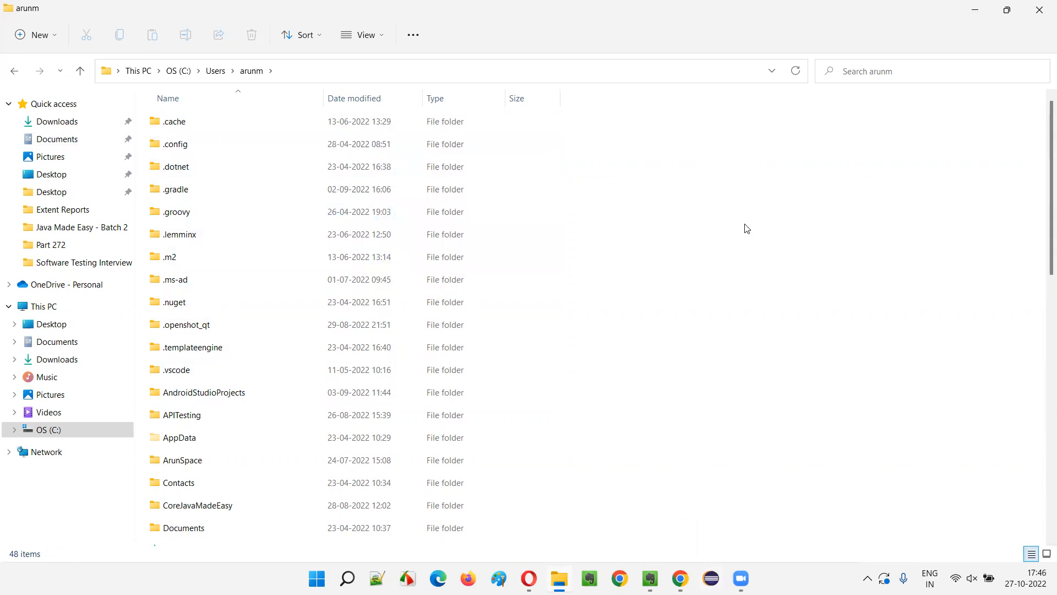
mouse_move(765, 232)
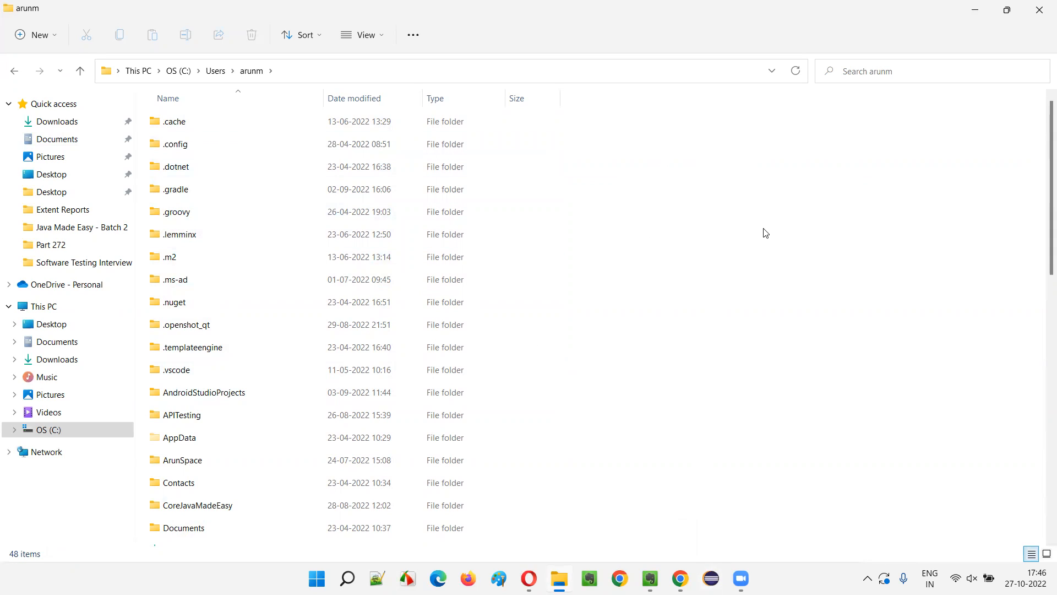
mouse_move(771, 305)
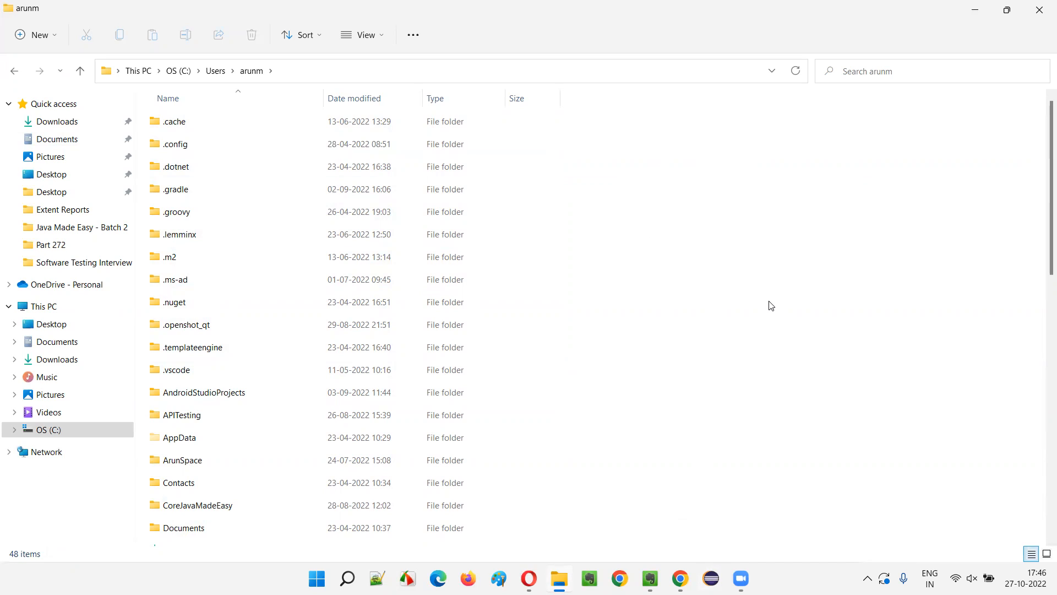
mouse_move(727, 453)
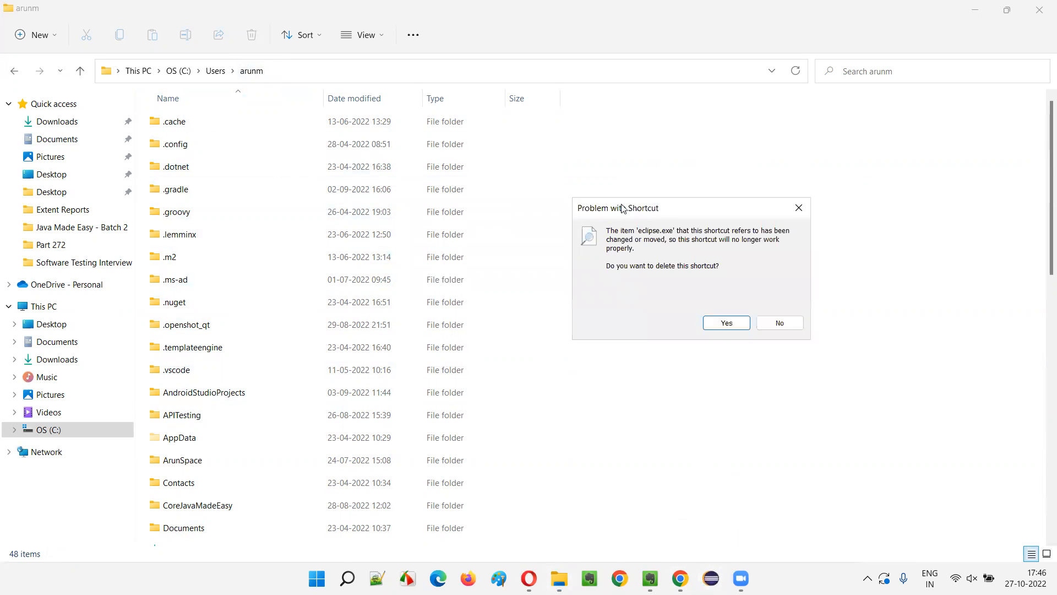
mouse_move(624, 241)
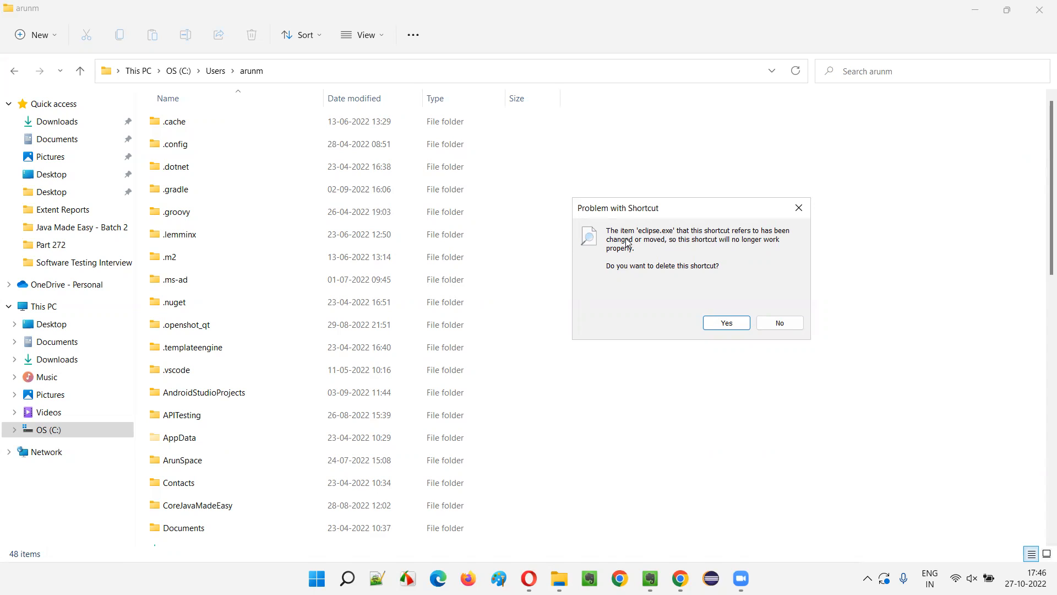
mouse_move(716, 274)
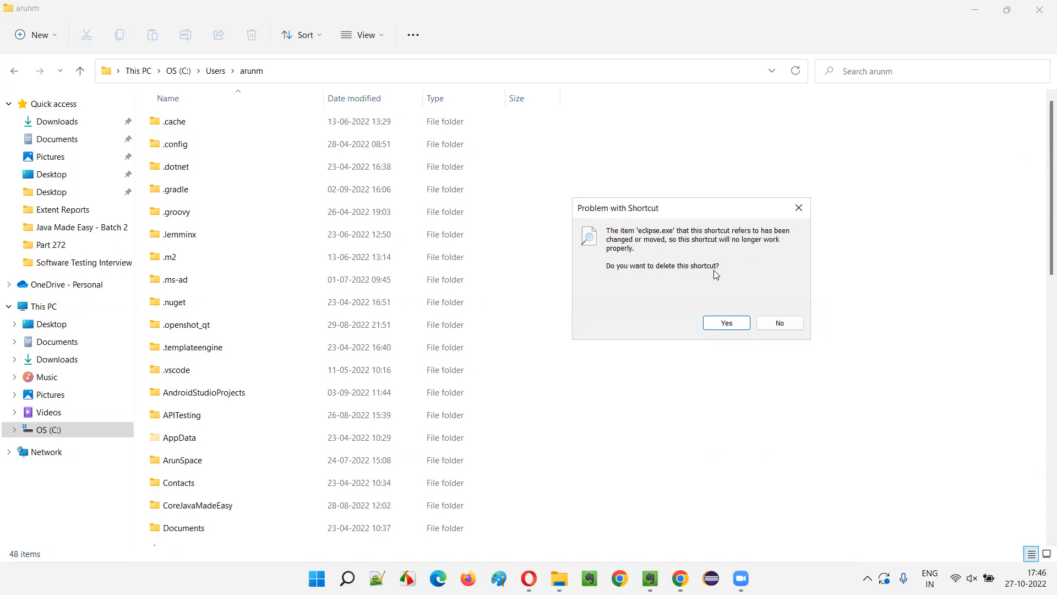
Confirm deleting the broken Eclipse shortcut pointing to eclipse.exe.
left_click(779, 323)
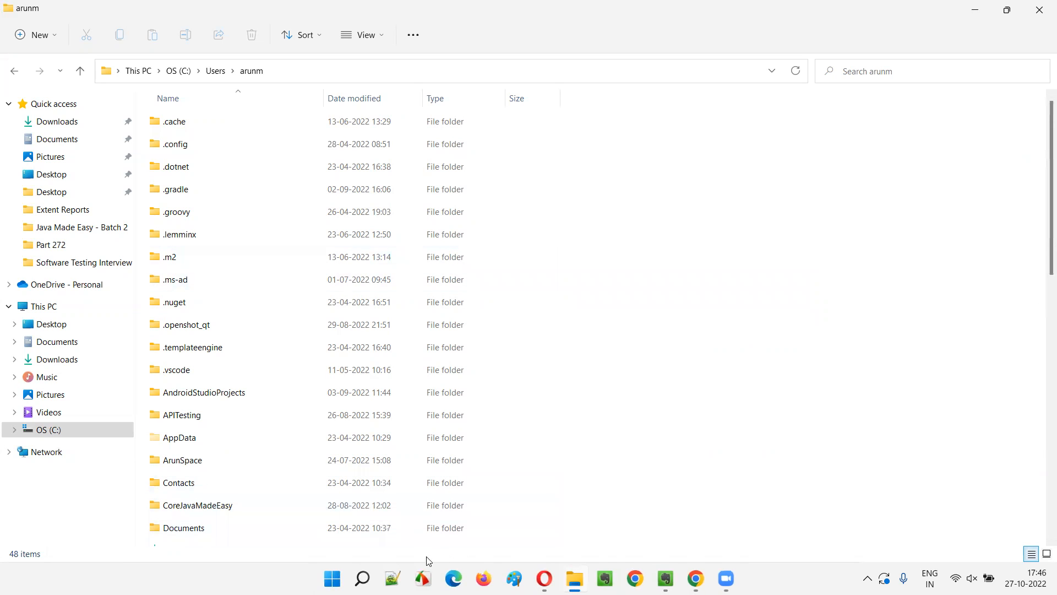
Search Windows for 'eclipse' and locate the Eclipse IDE shortcut's file location.
left_click(362, 578)
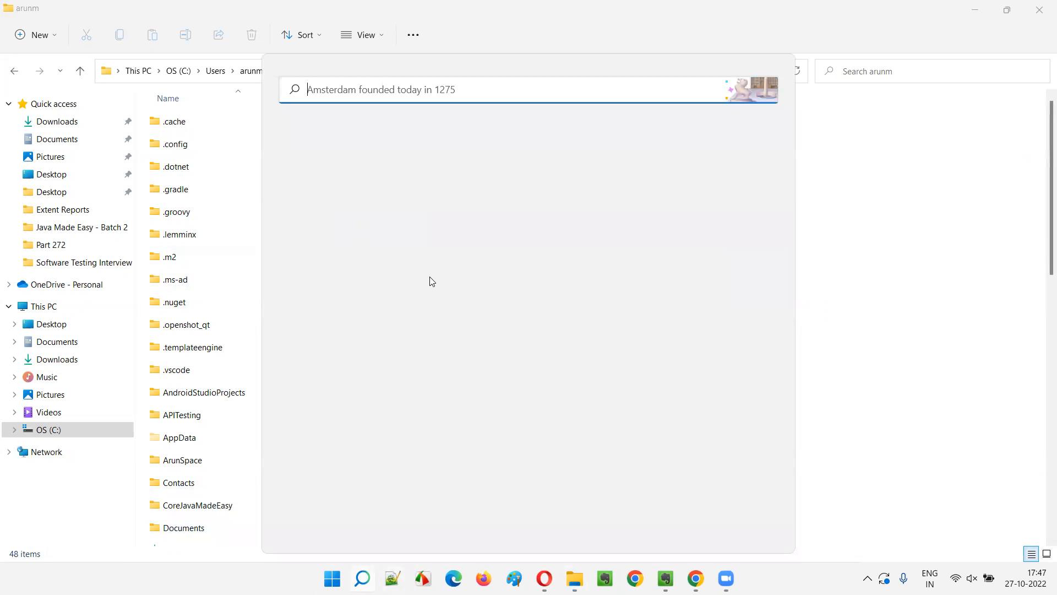
type("eclipse")
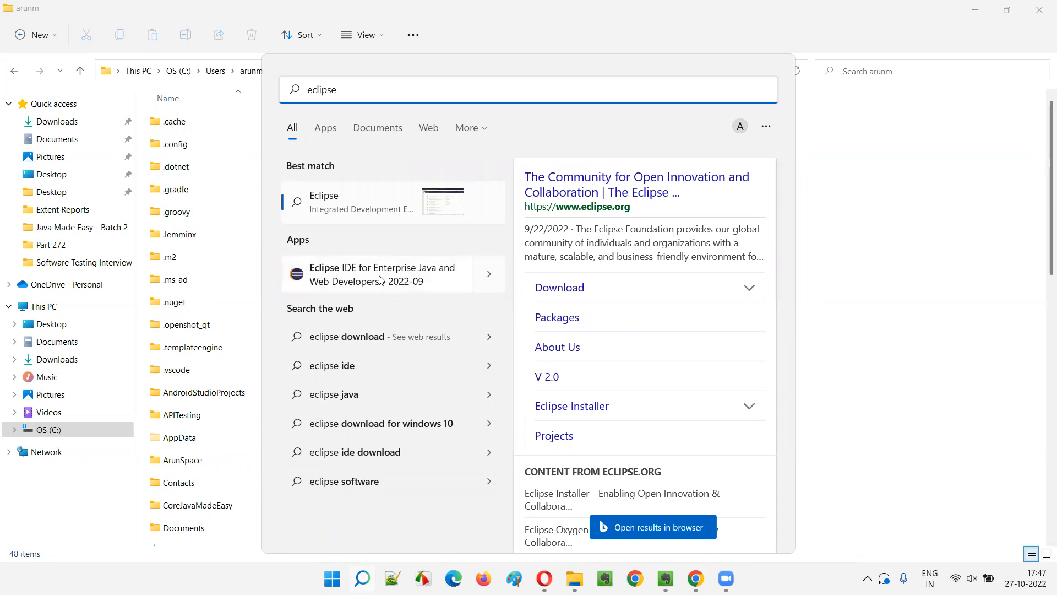
right_click(381, 274)
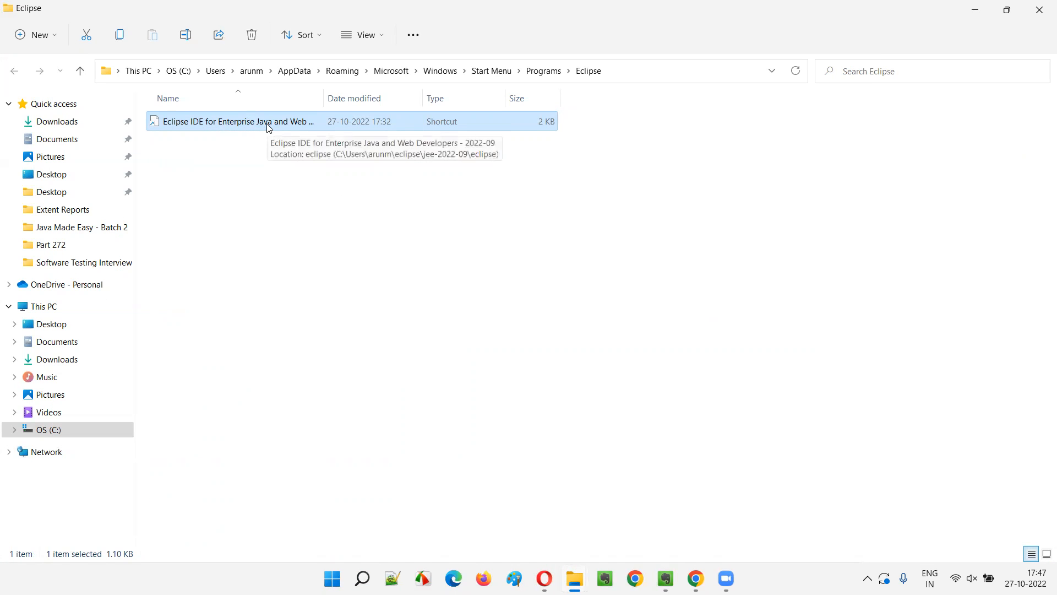
Delete the Eclipse folder from the Start Menu Programs folder.
left_click(543, 70)
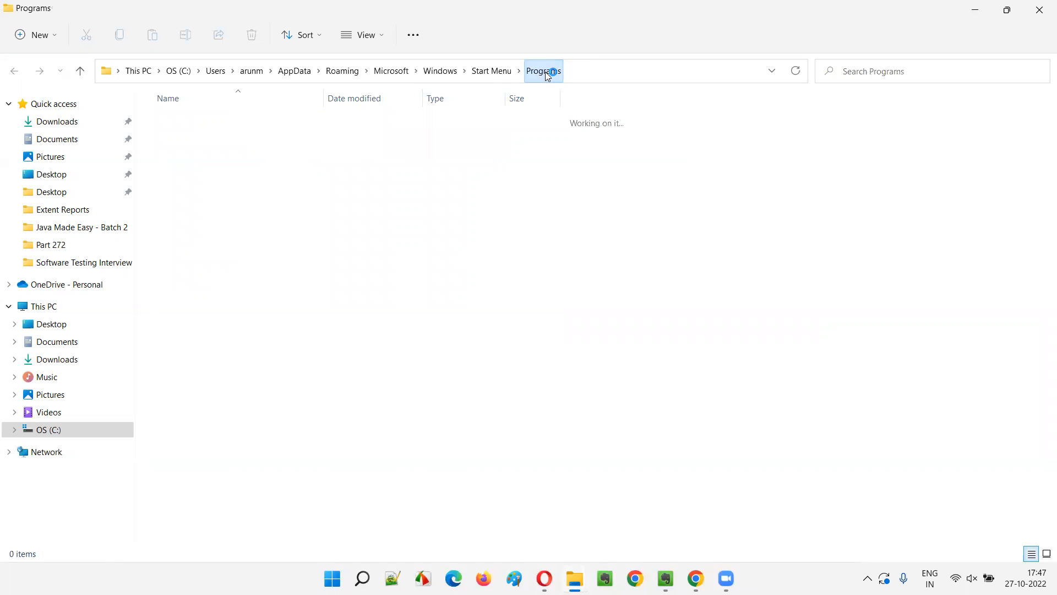
right_click(175, 189)
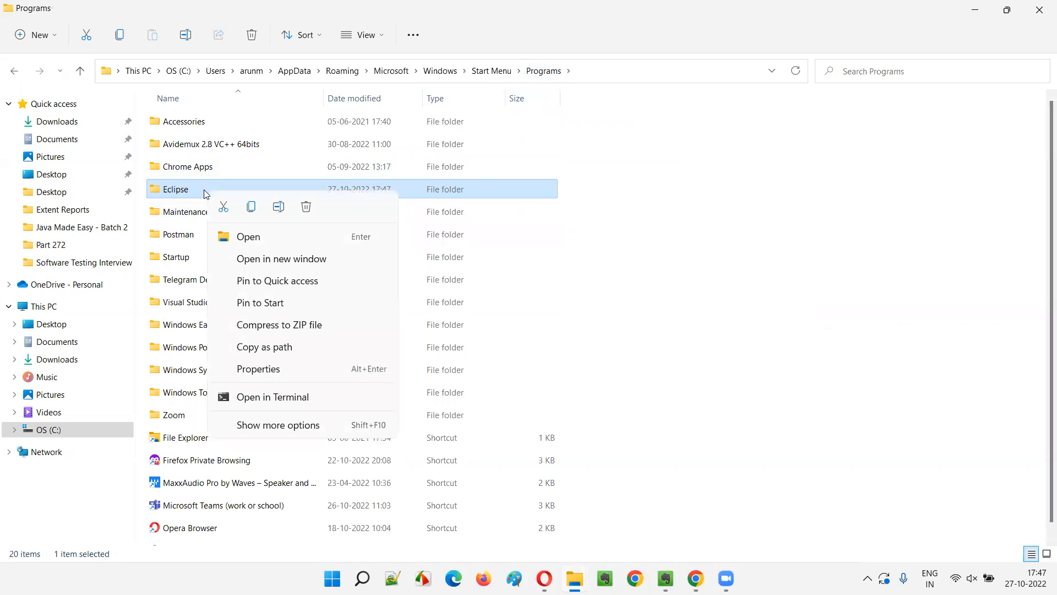
left_click(752, 196)
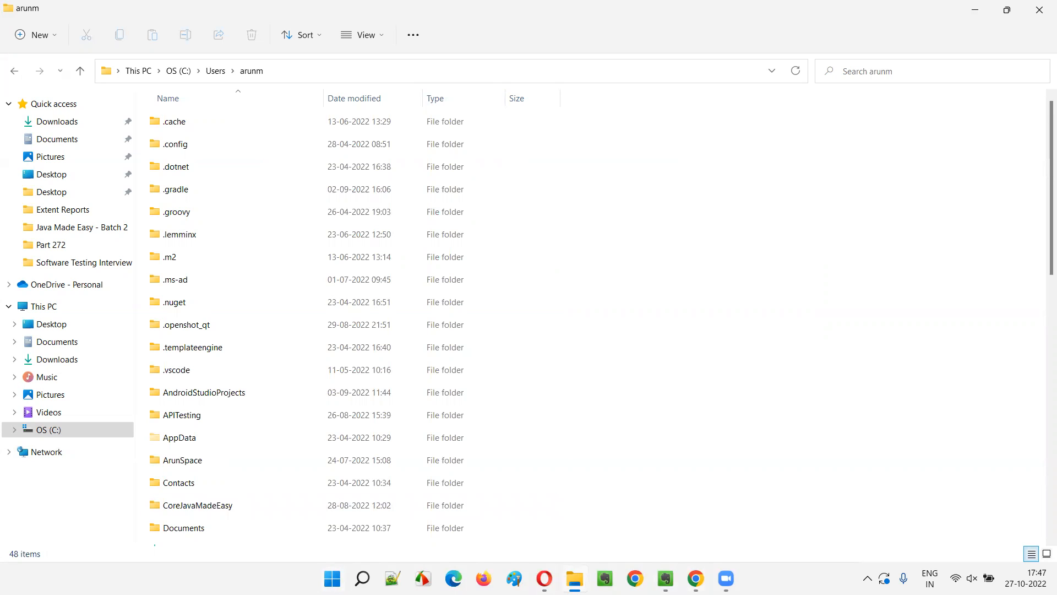
left_click(362, 578)
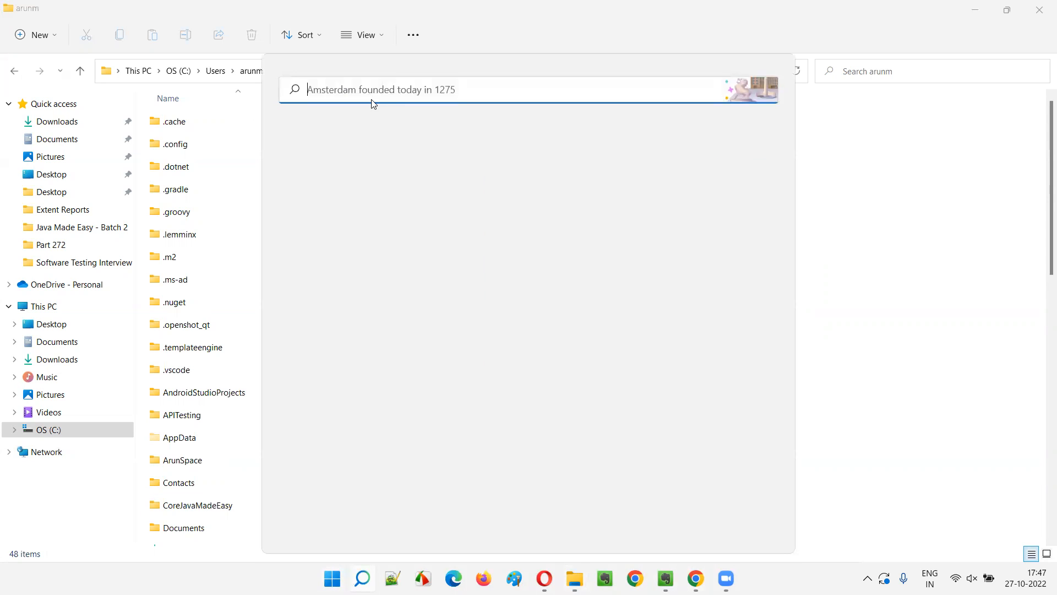
type("ecliplse")
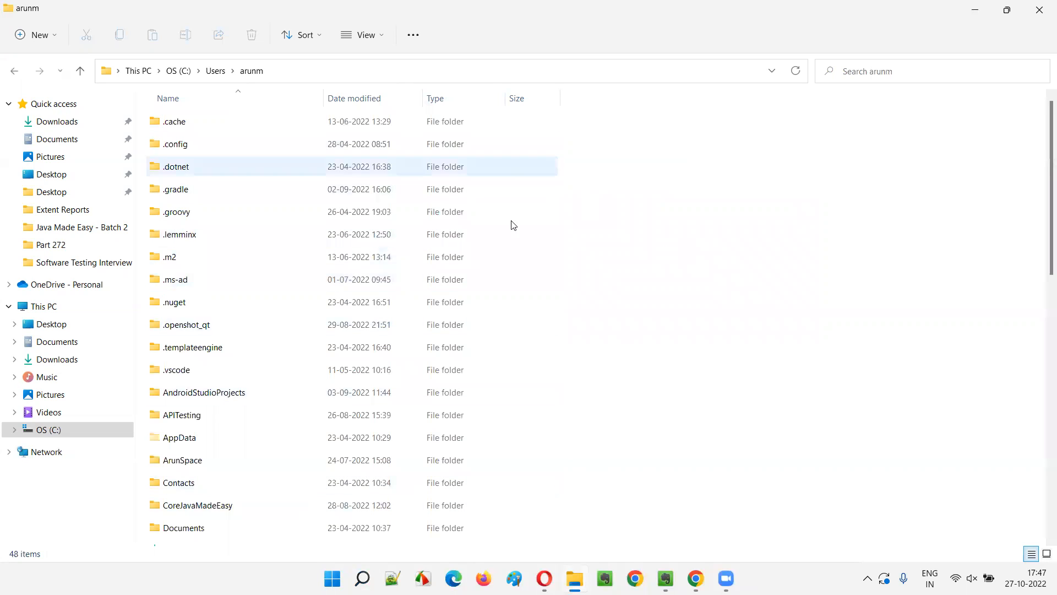
left_click(698, 415)
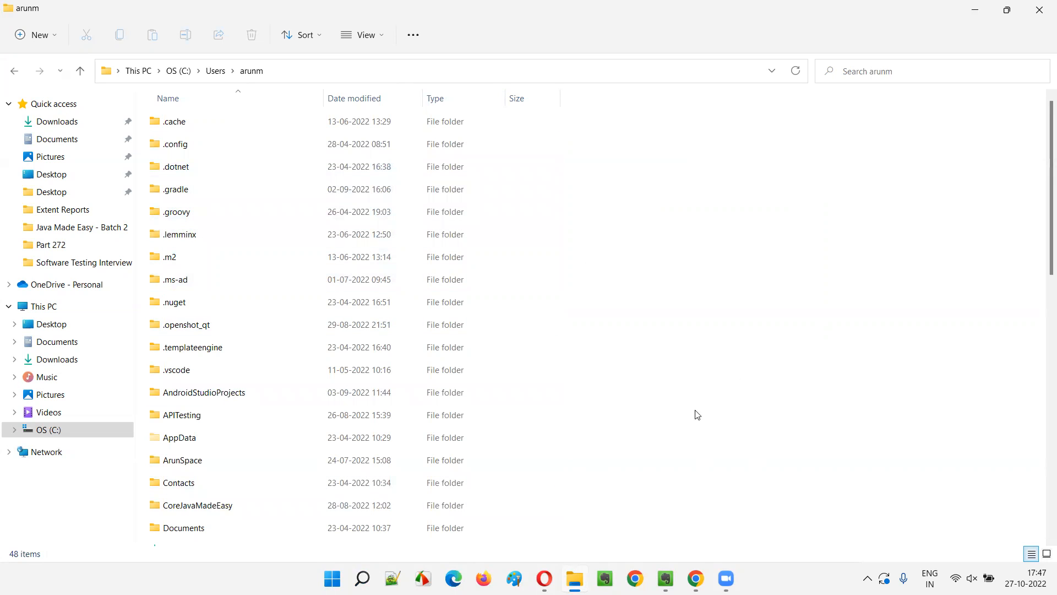
mouse_move(840, 357)
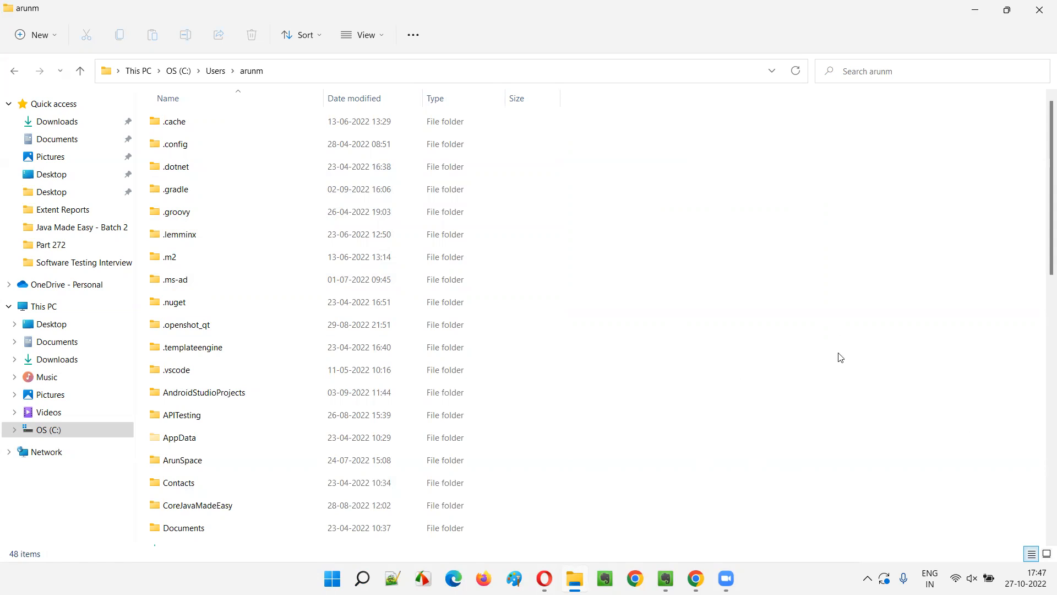
mouse_move(857, 488)
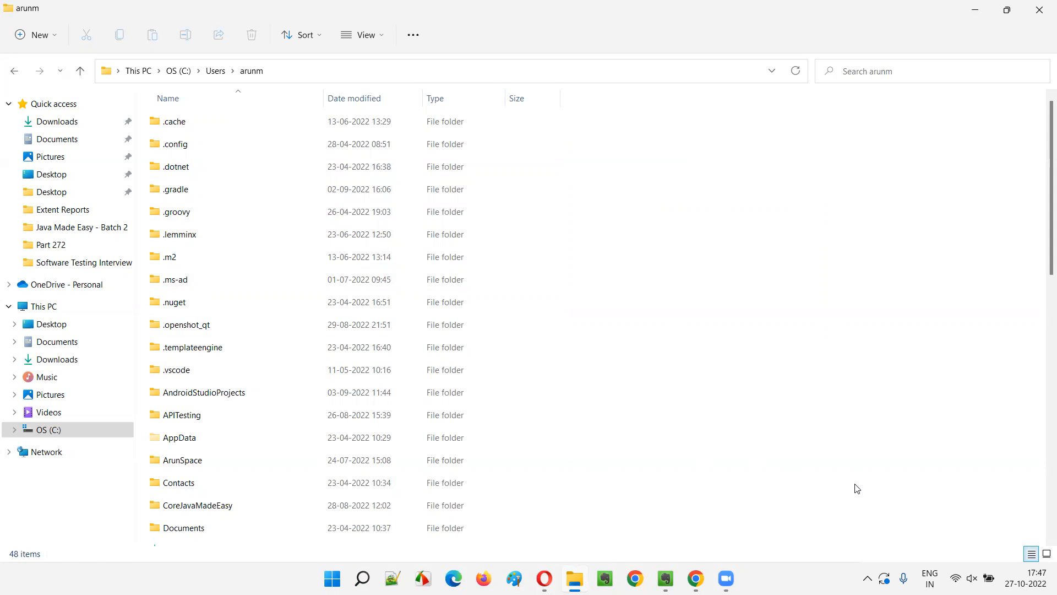
mouse_move(752, 366)
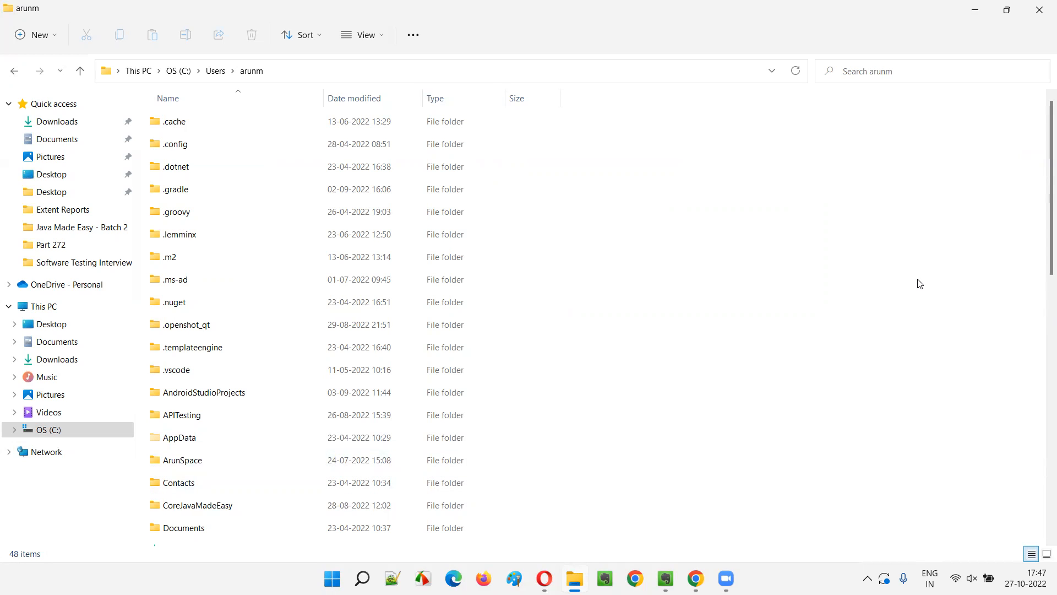
mouse_move(931, 279)
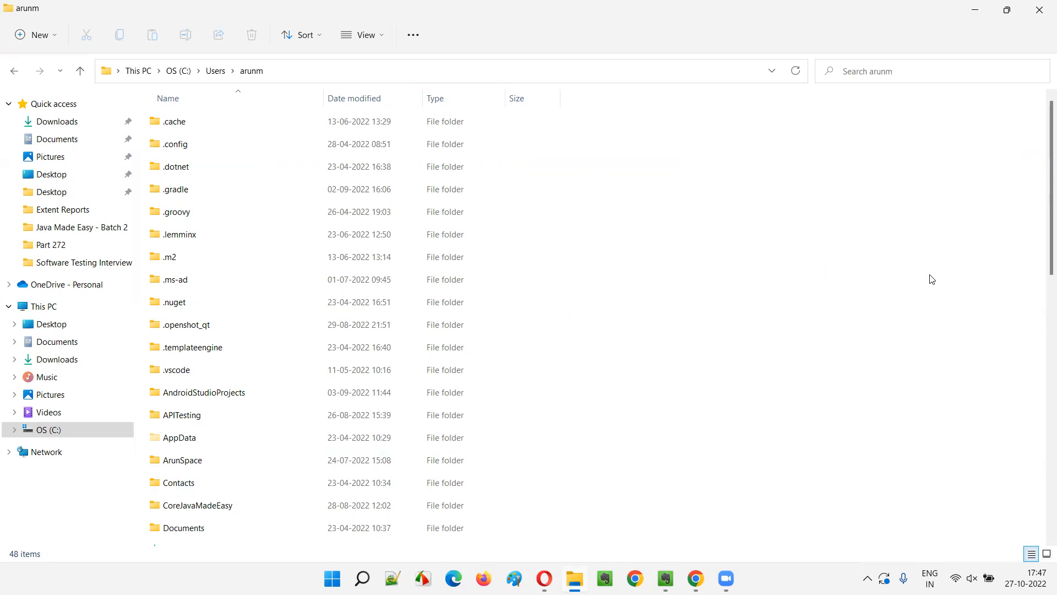
mouse_move(927, 218)
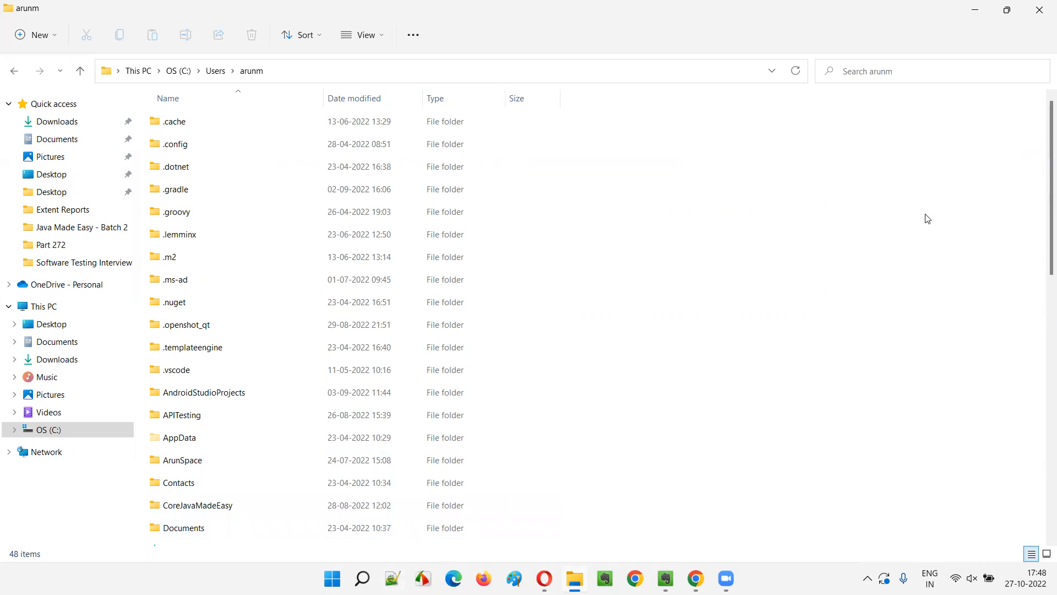
left_click(362, 578)
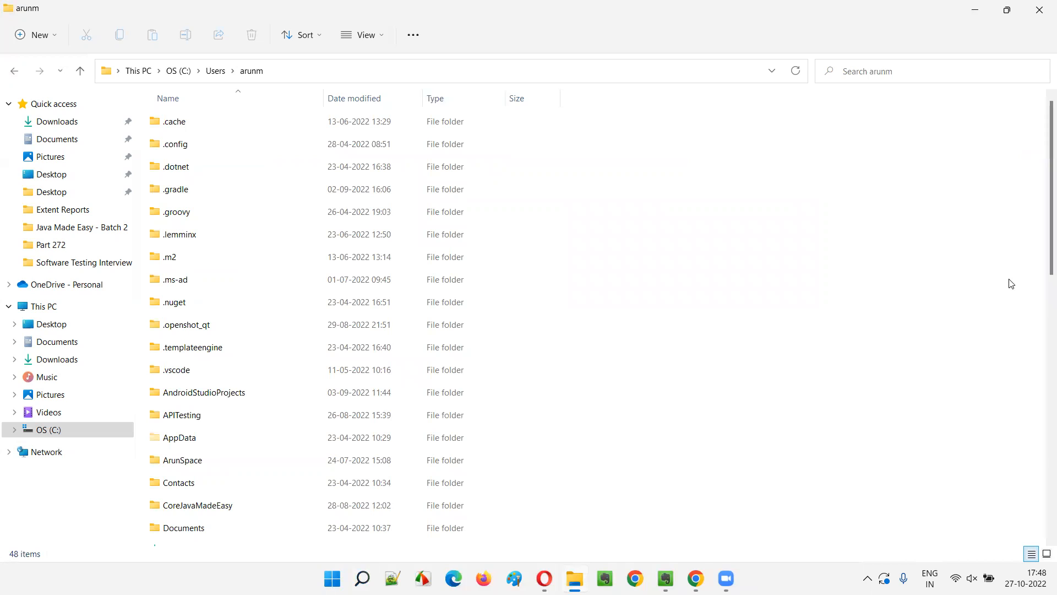
mouse_move(1015, 280)
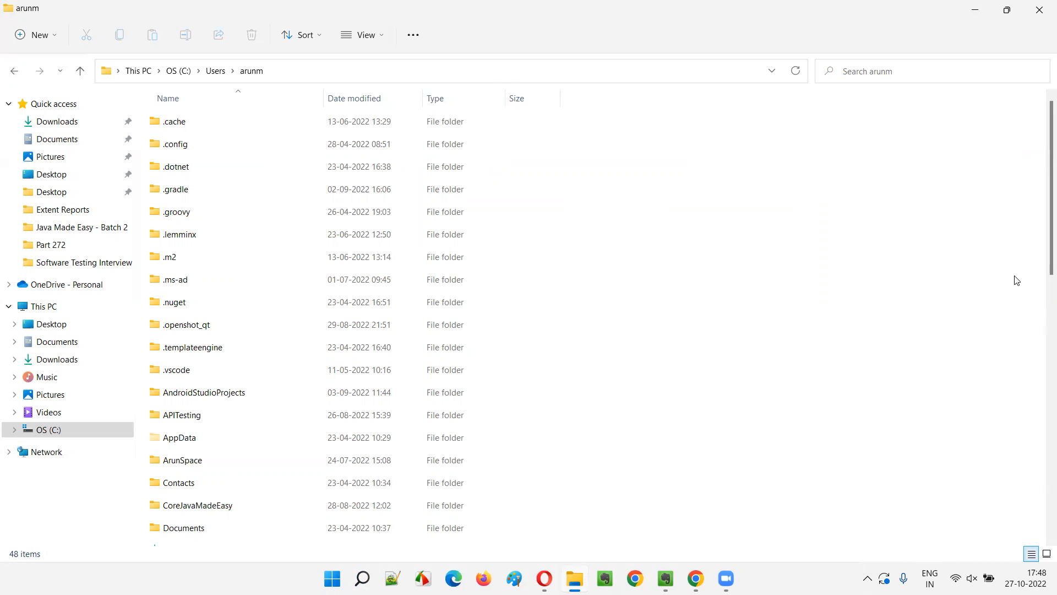
mouse_move(1019, 283)
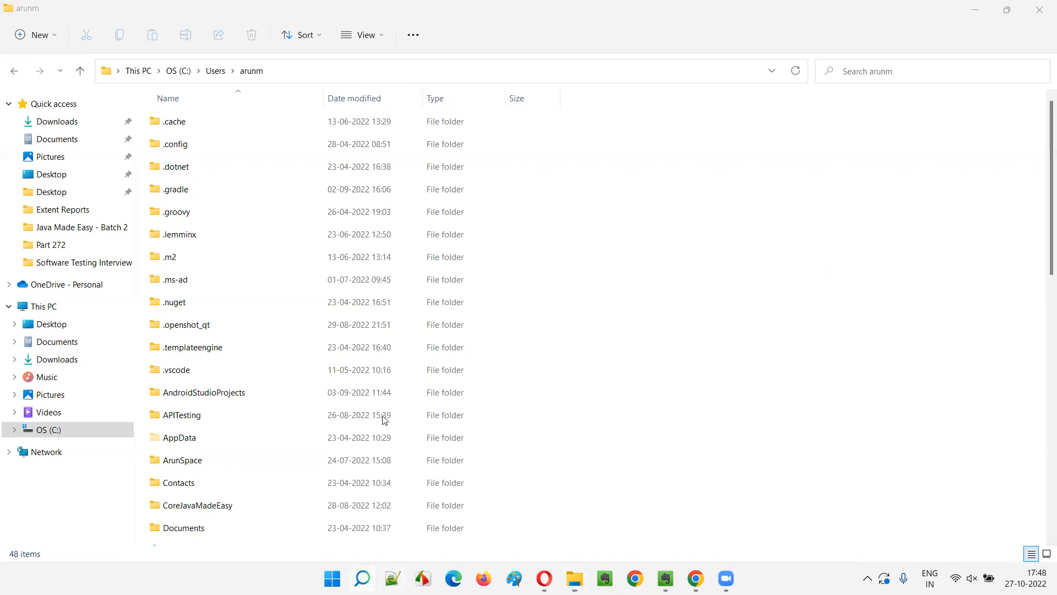
left_click(363, 579)
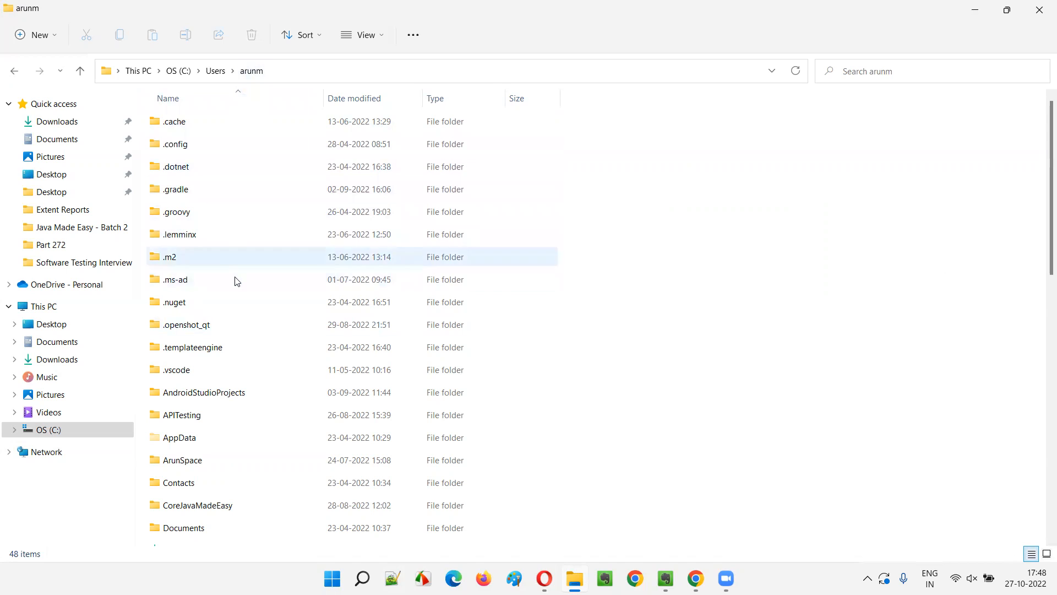
Select the eclipse-workspace folder further down the arunm home folder.
scroll("down", 3)
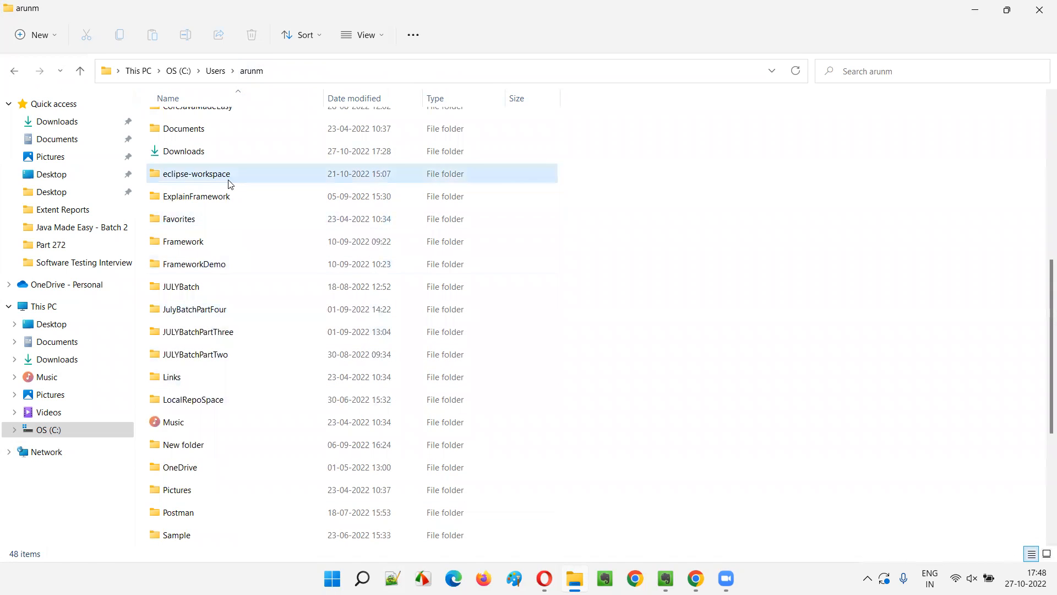
left_click(197, 173)
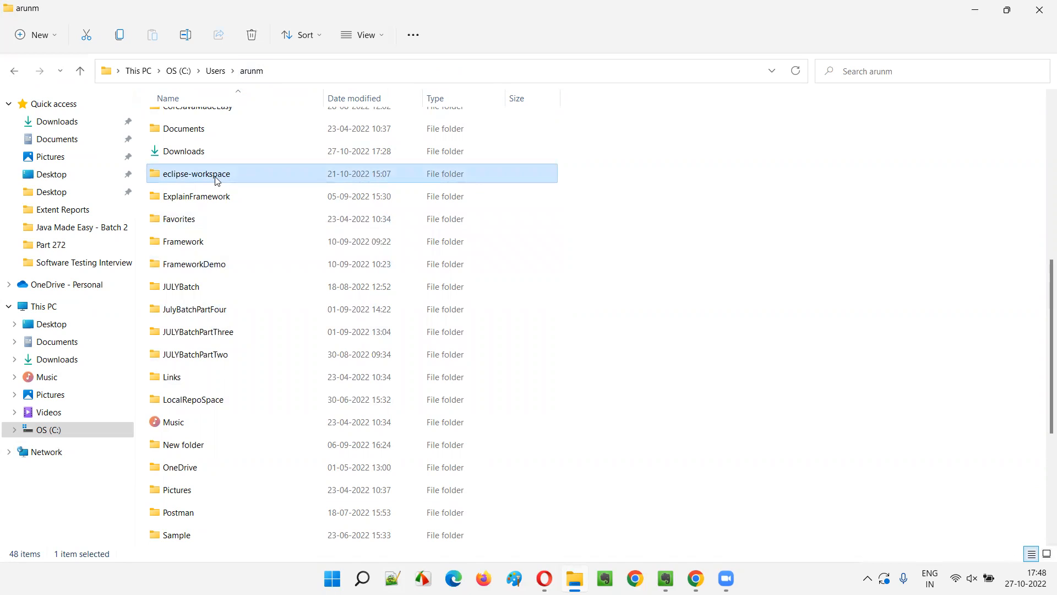
mouse_move(223, 182)
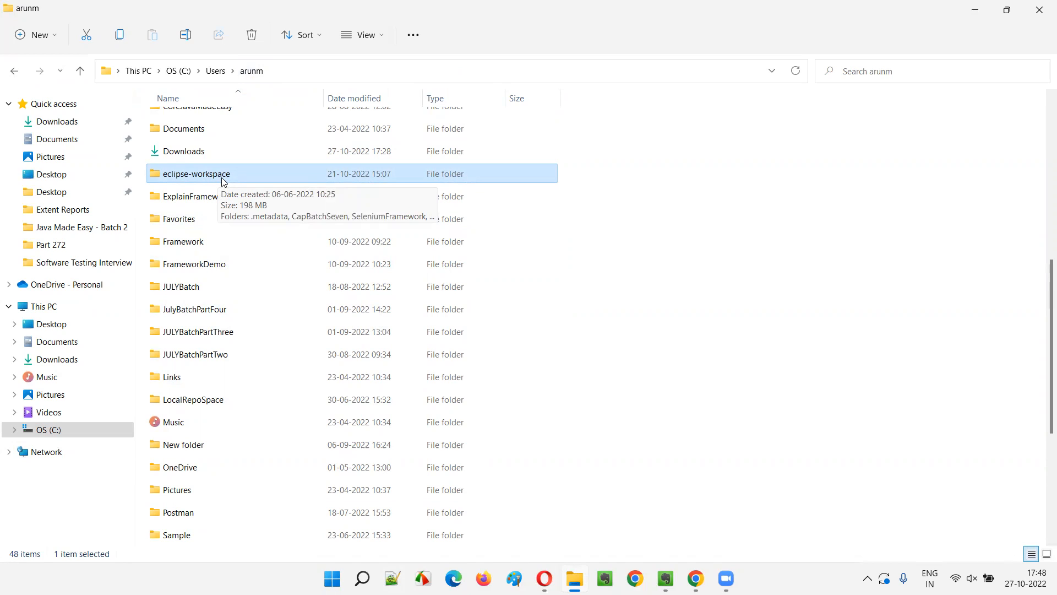
mouse_move(234, 177)
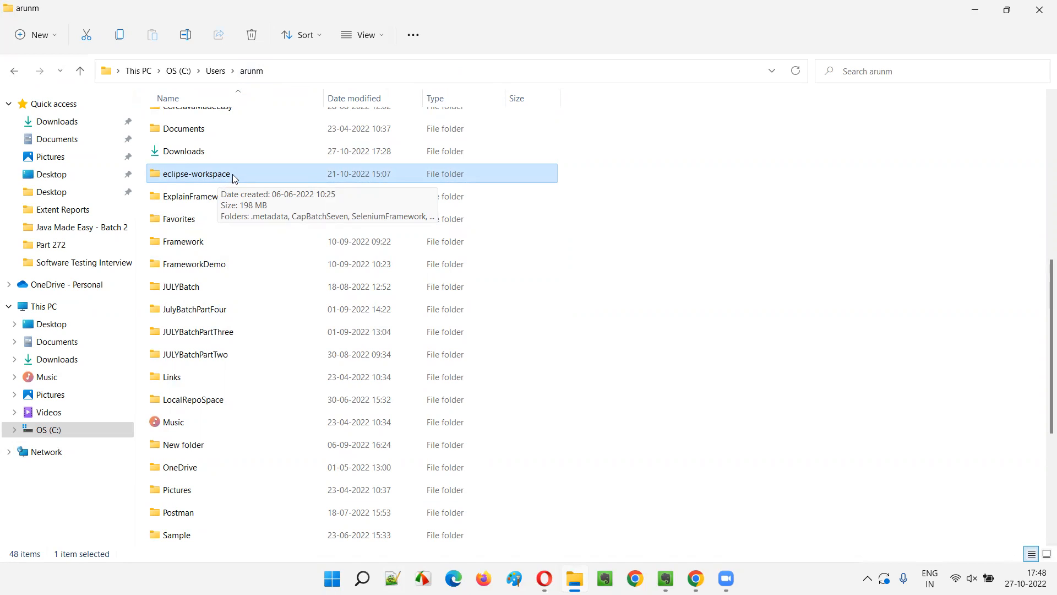
mouse_move(223, 181)
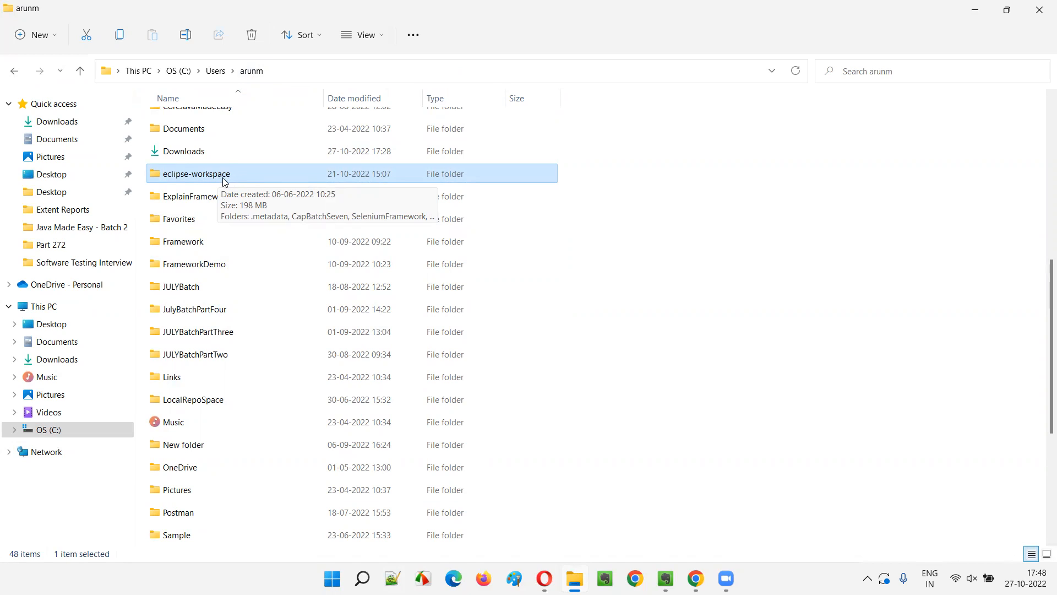